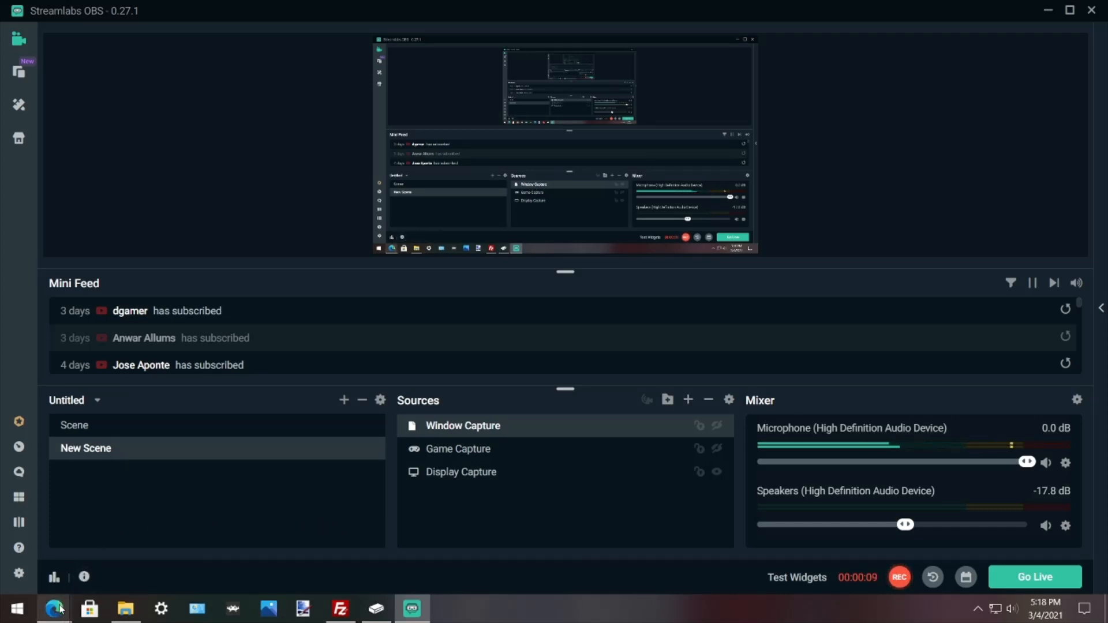
# Open a new Edge tab and type buildbot.libretro.com into the address bar
pyautogui.click(53, 608)
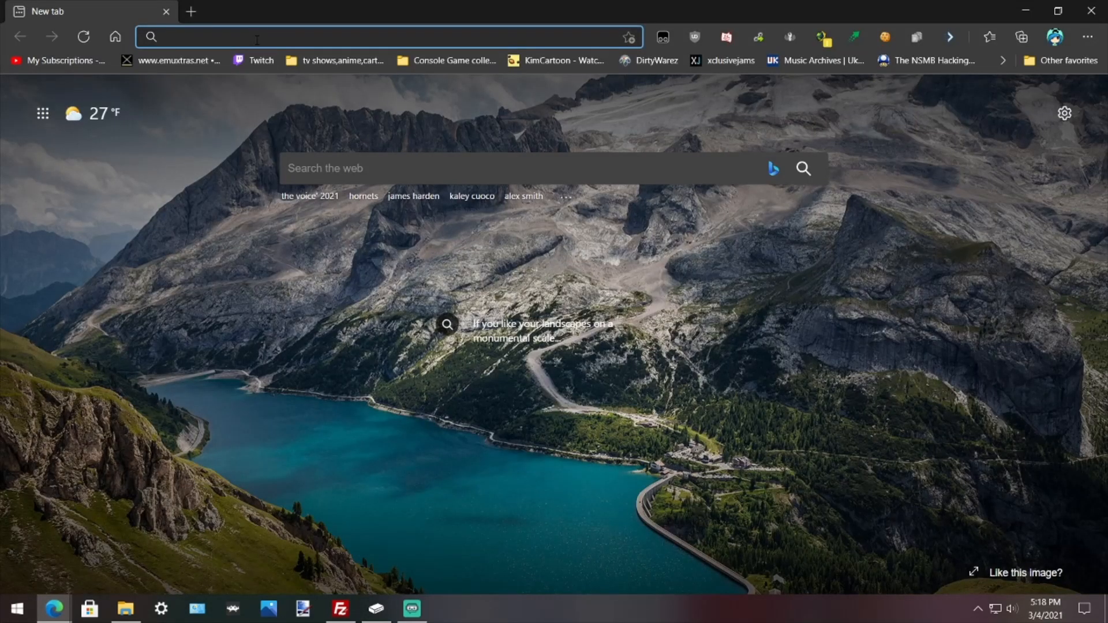
pyautogui.write('bul')
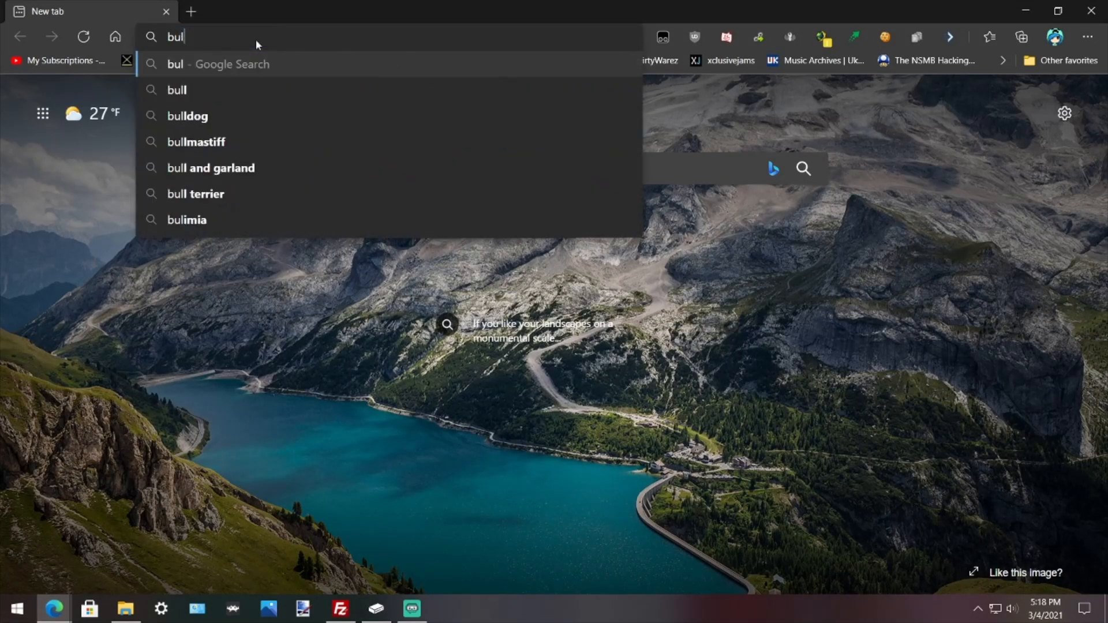
pyautogui.press('Backspace')
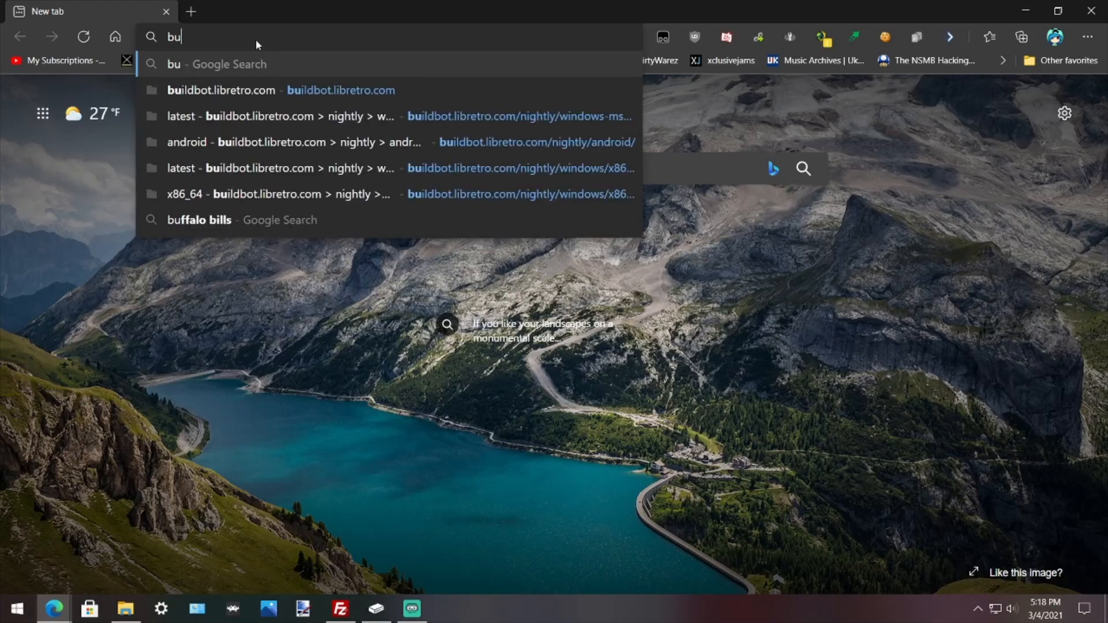
pyautogui.write('lld')
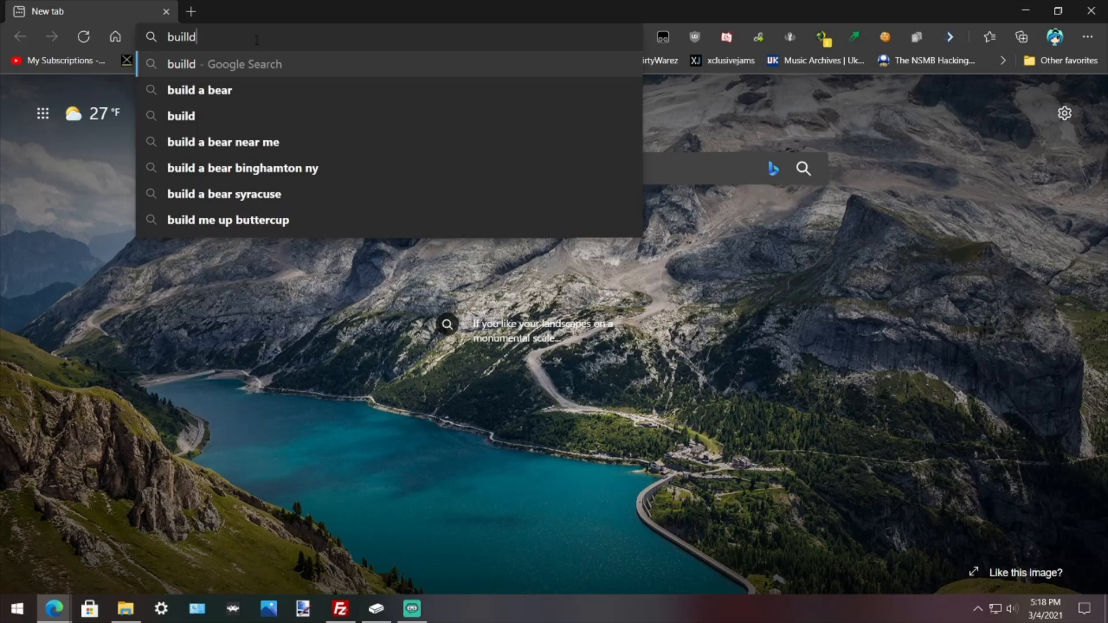
pyautogui.press('Backspace')
pyautogui.write('dbot.libretro.com')
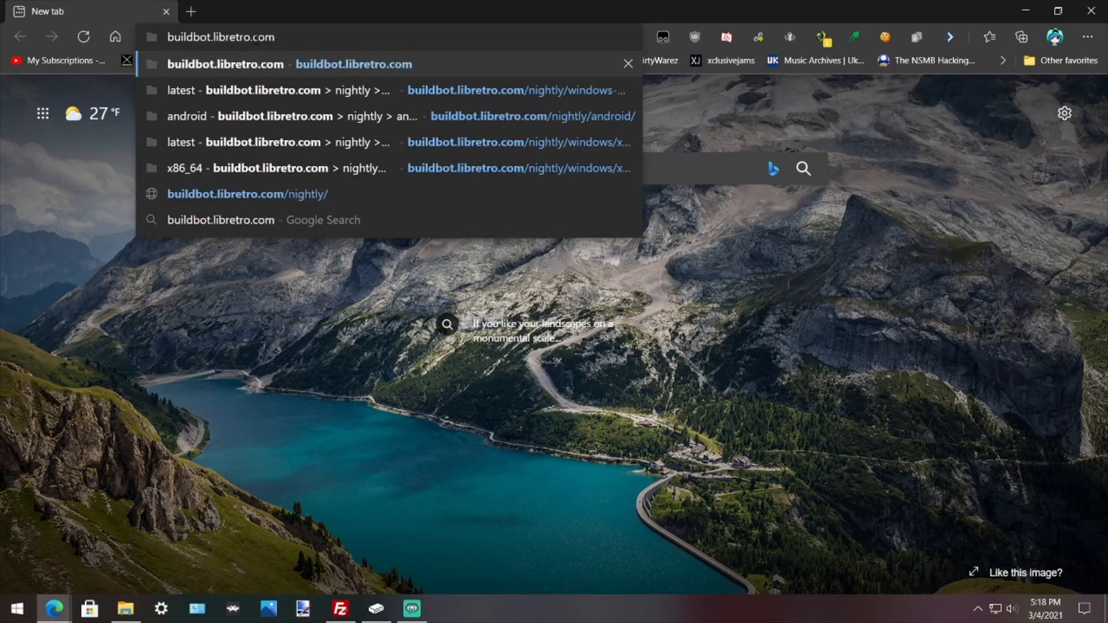
# Browse to nightly > windows > x86_64 > latest and download 81_libretro.dll.zip
pyautogui.click(226, 64)
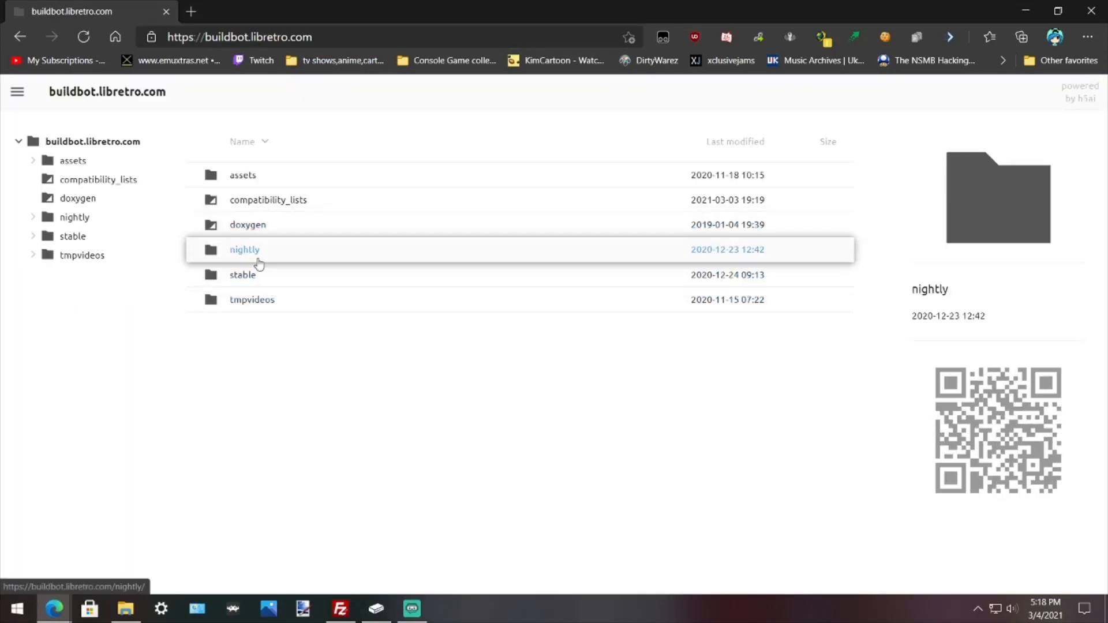
pyautogui.click(243, 249)
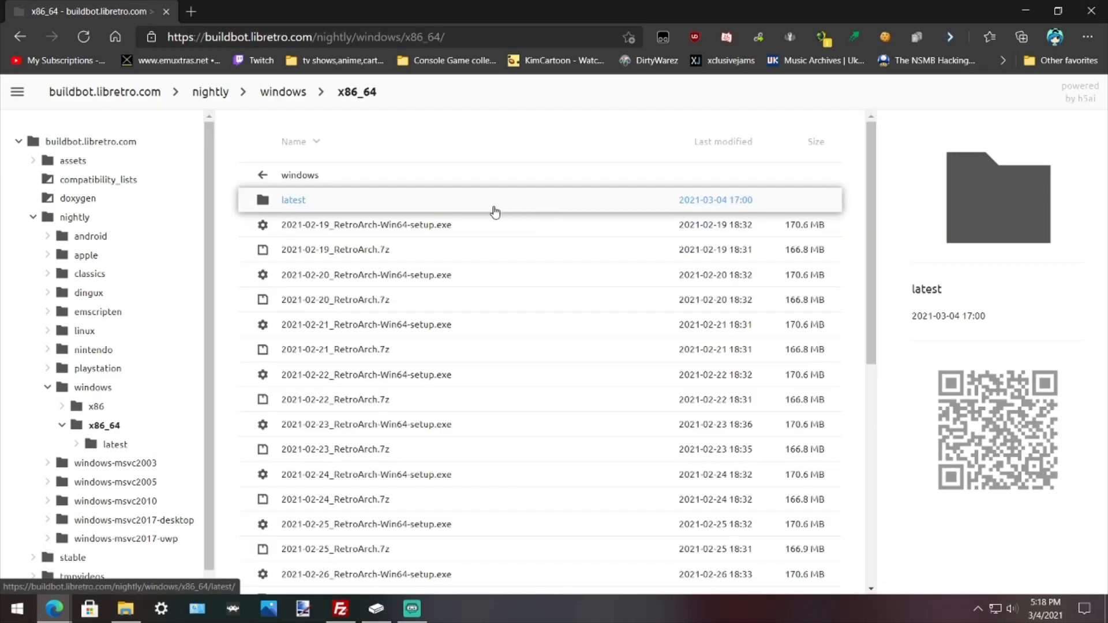
pyautogui.click(293, 200)
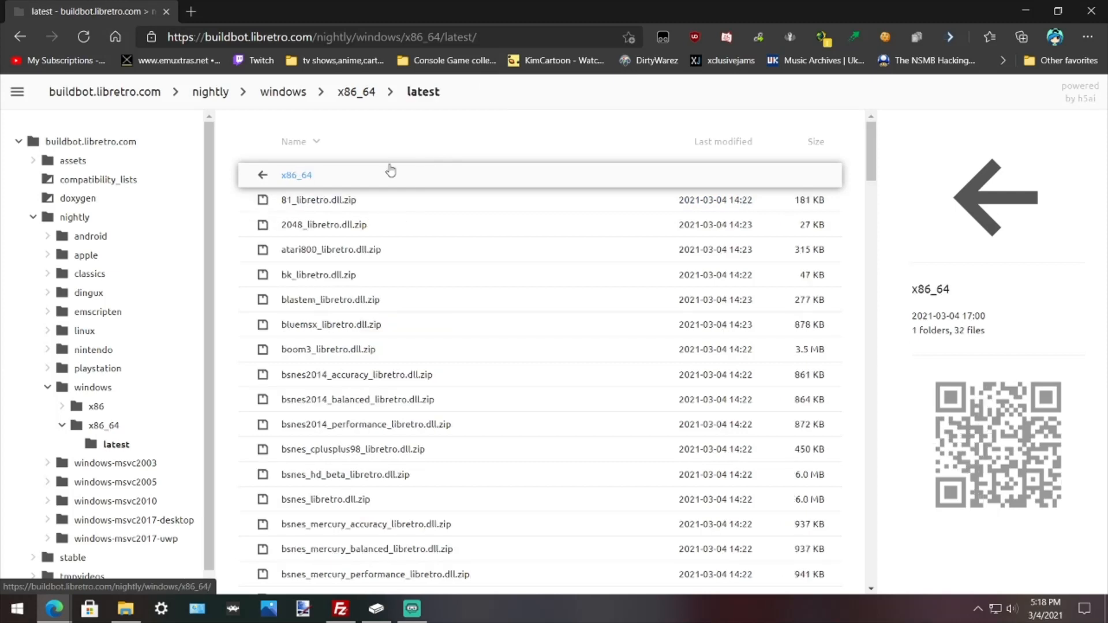
pyautogui.click(318, 200)
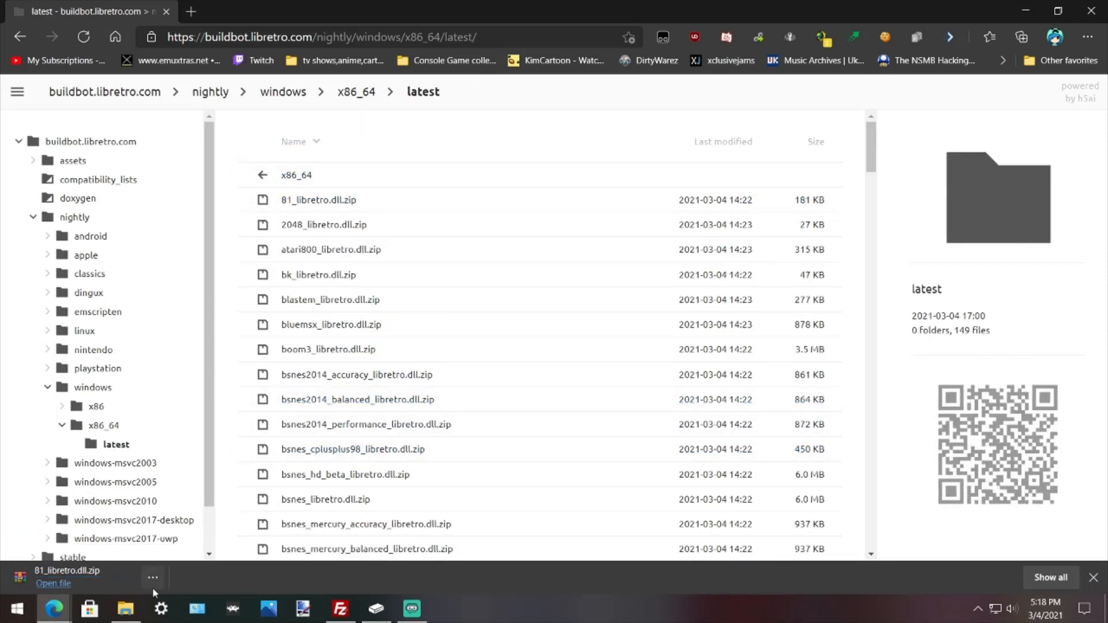
pyautogui.moveTo(125, 608)
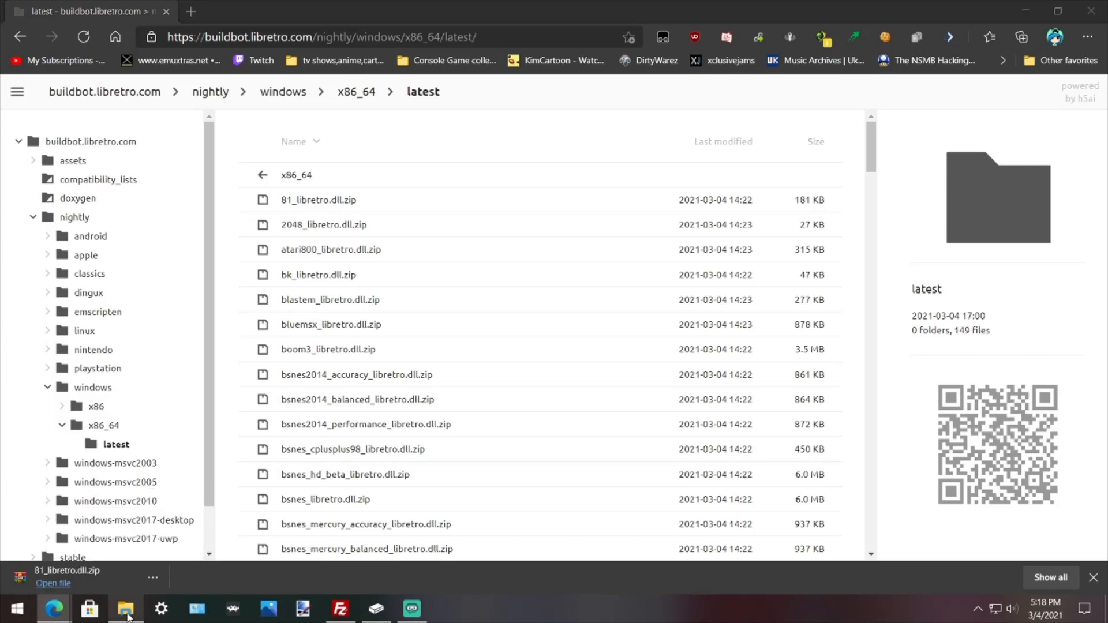
# Extract 81_libretro.dll.zip in Downloads with Extract Here
pyautogui.click(125, 608)
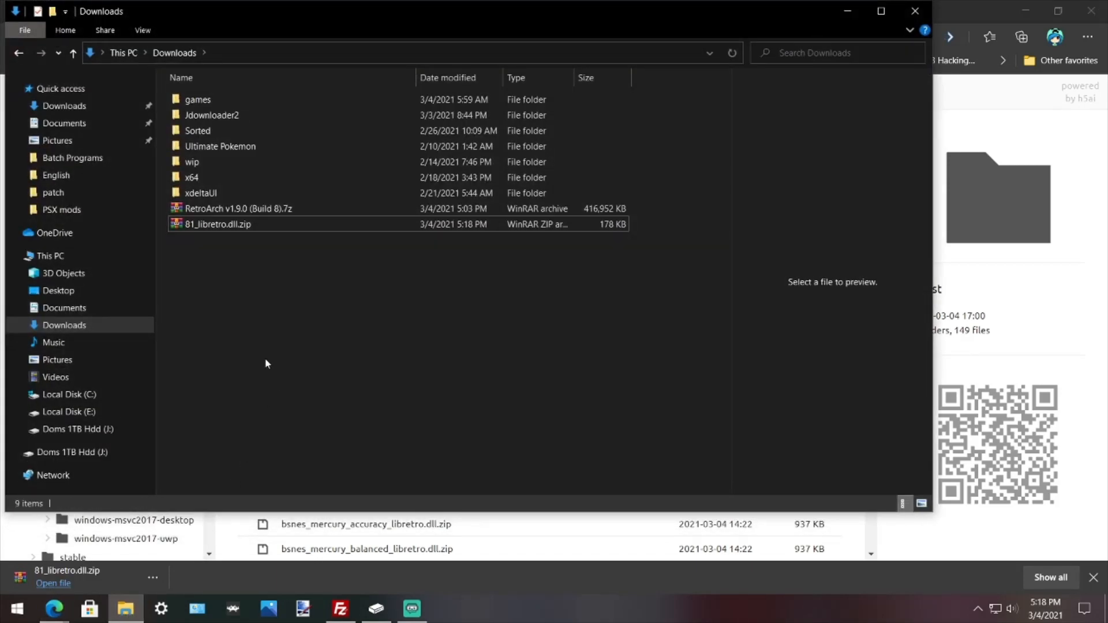
pyautogui.click(218, 224)
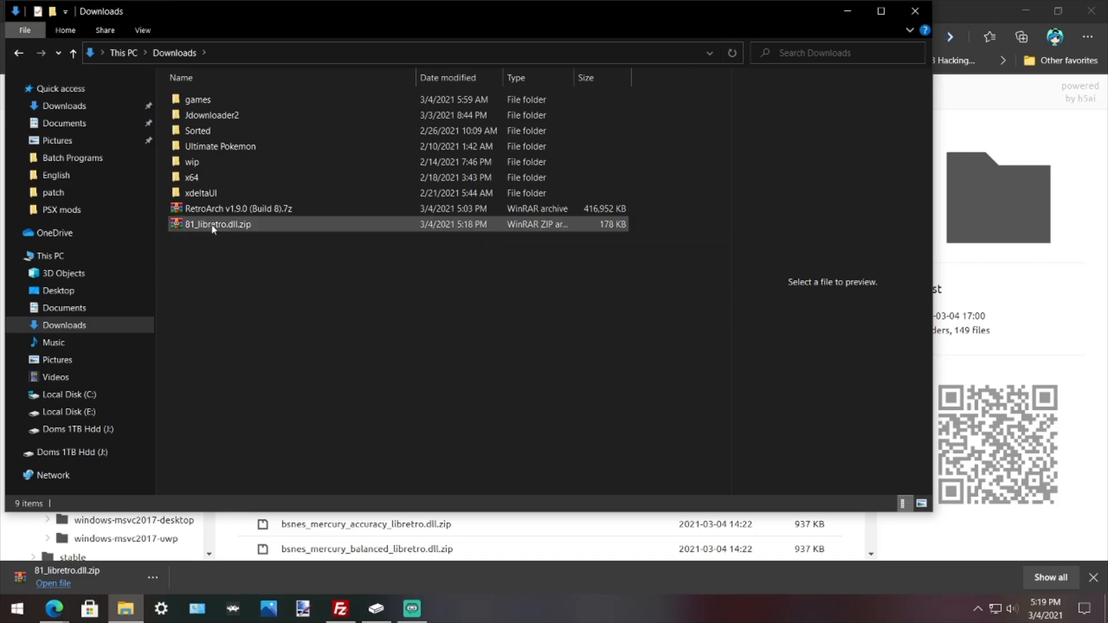
pyautogui.rightClick(217, 224)
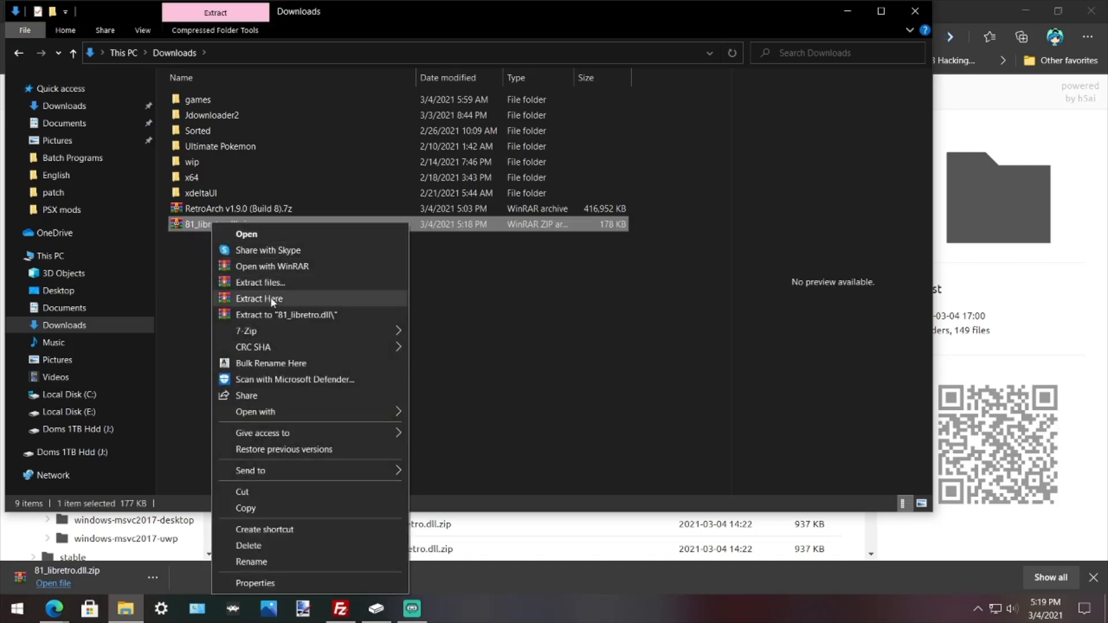
pyautogui.click(258, 299)
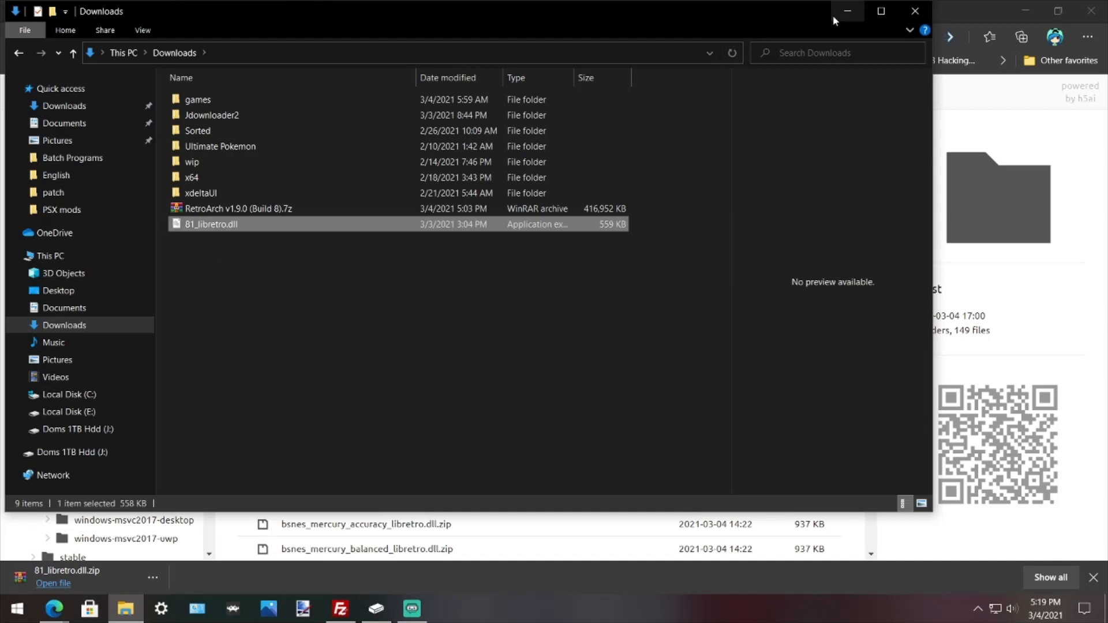
pyautogui.click(410, 609)
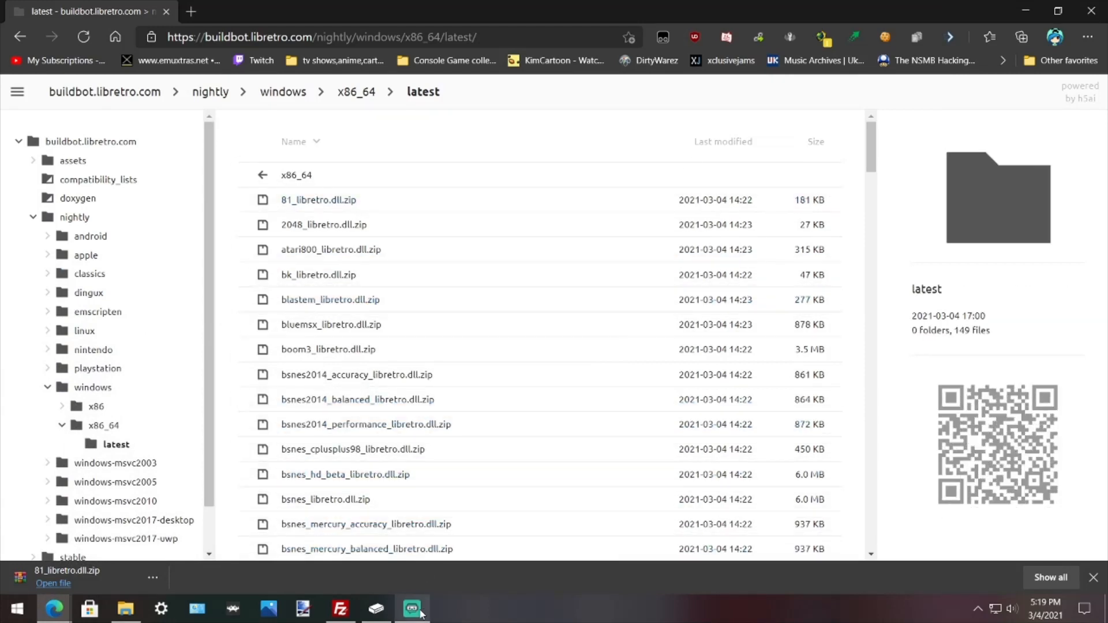
pyautogui.click(412, 609)
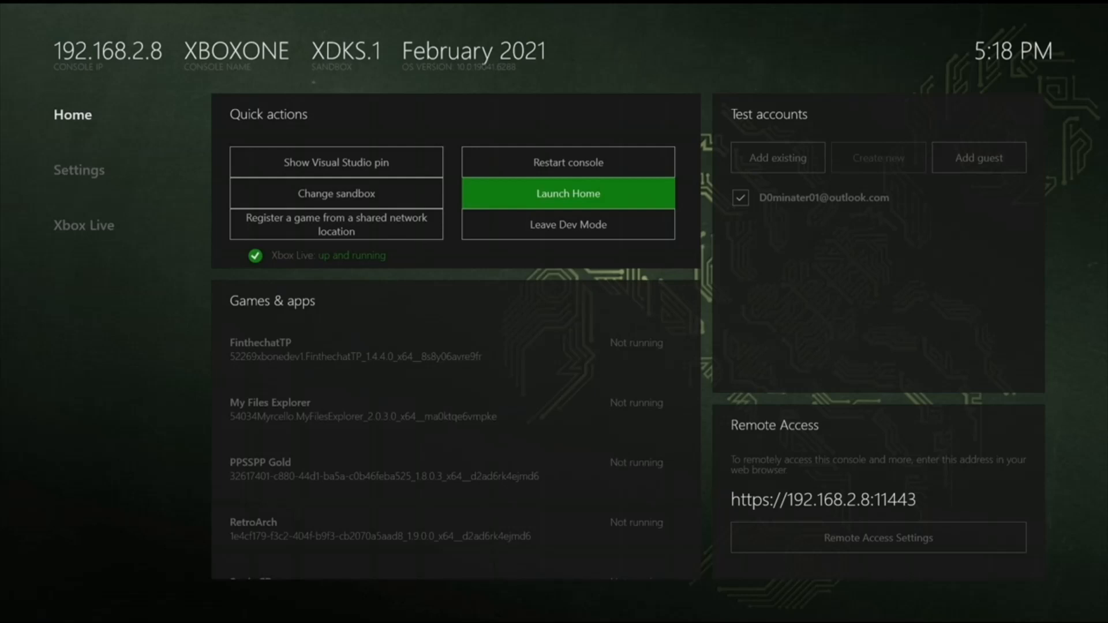
pyautogui.moveTo(668, 401)
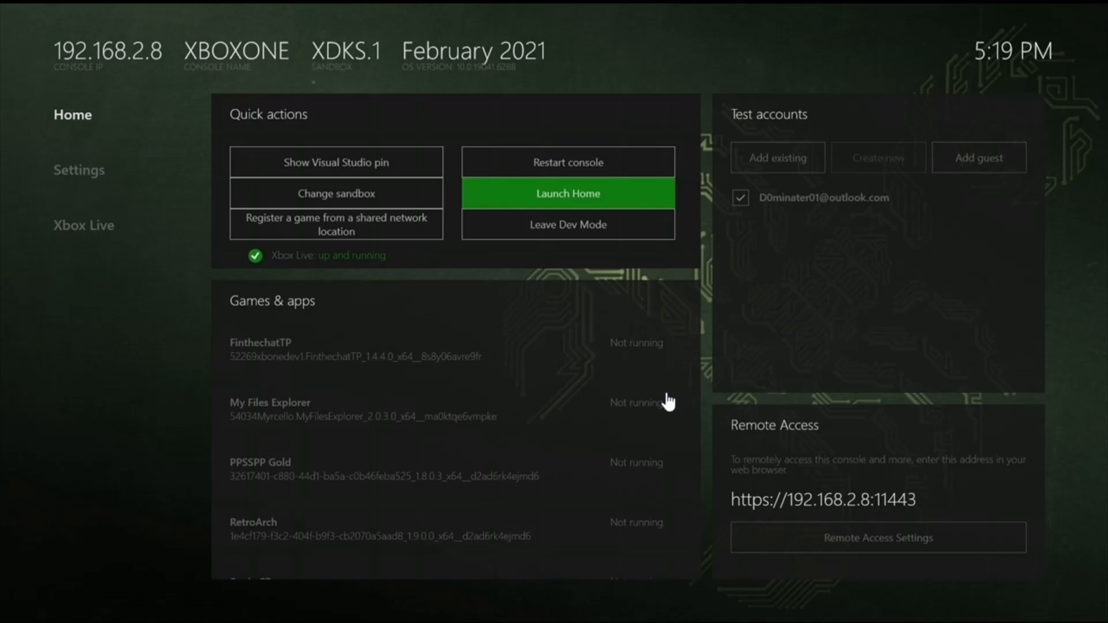
pyautogui.click(567, 193)
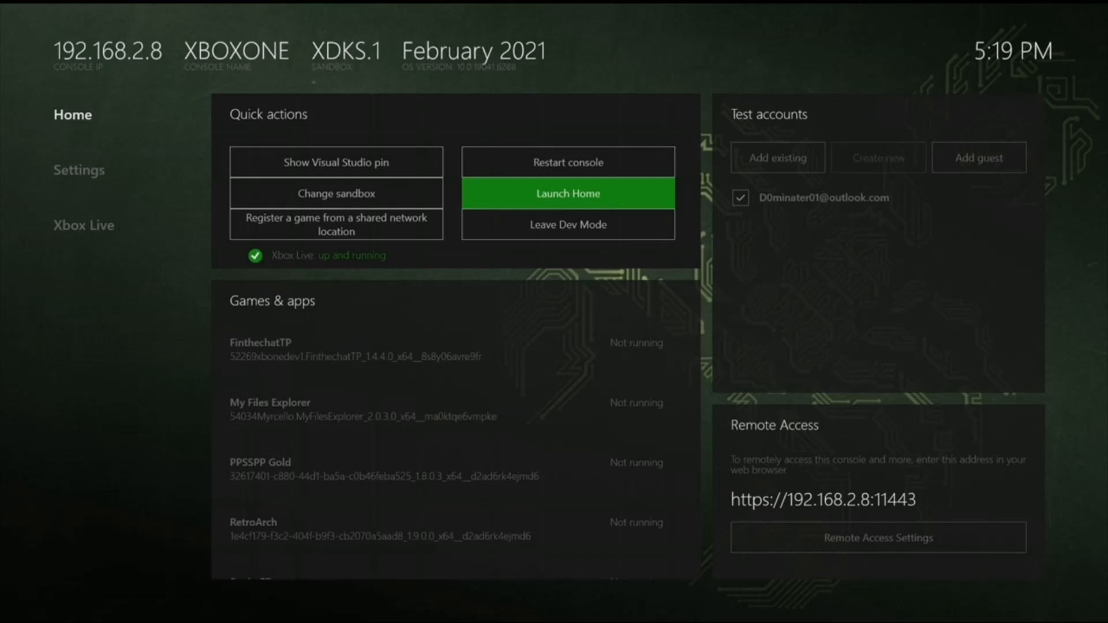
pyautogui.moveTo(719, 361)
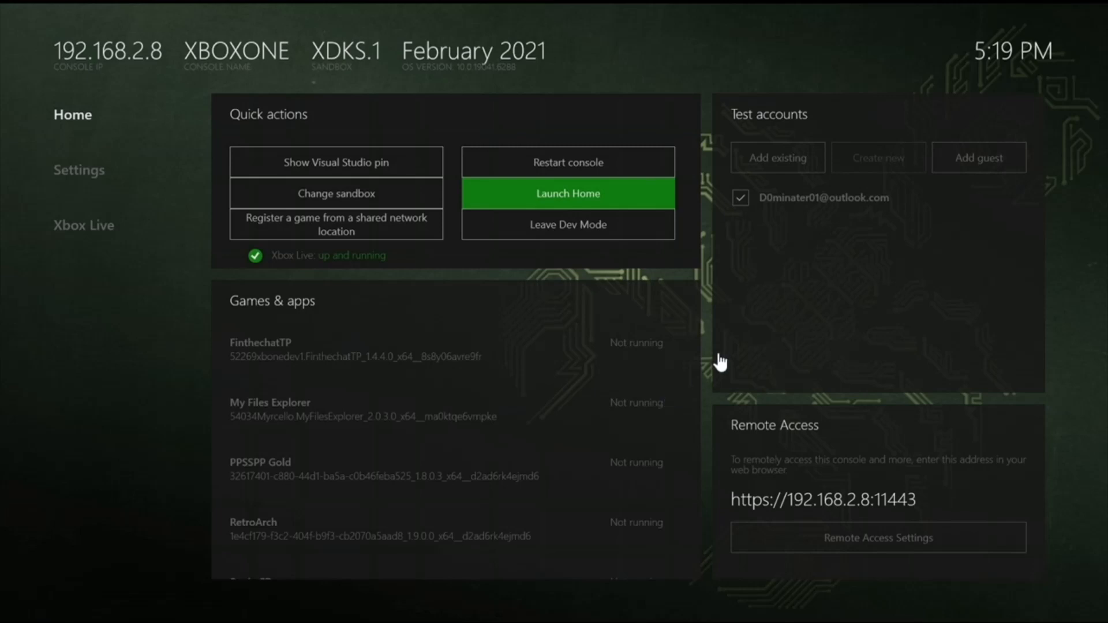
pyautogui.moveTo(720, 361)
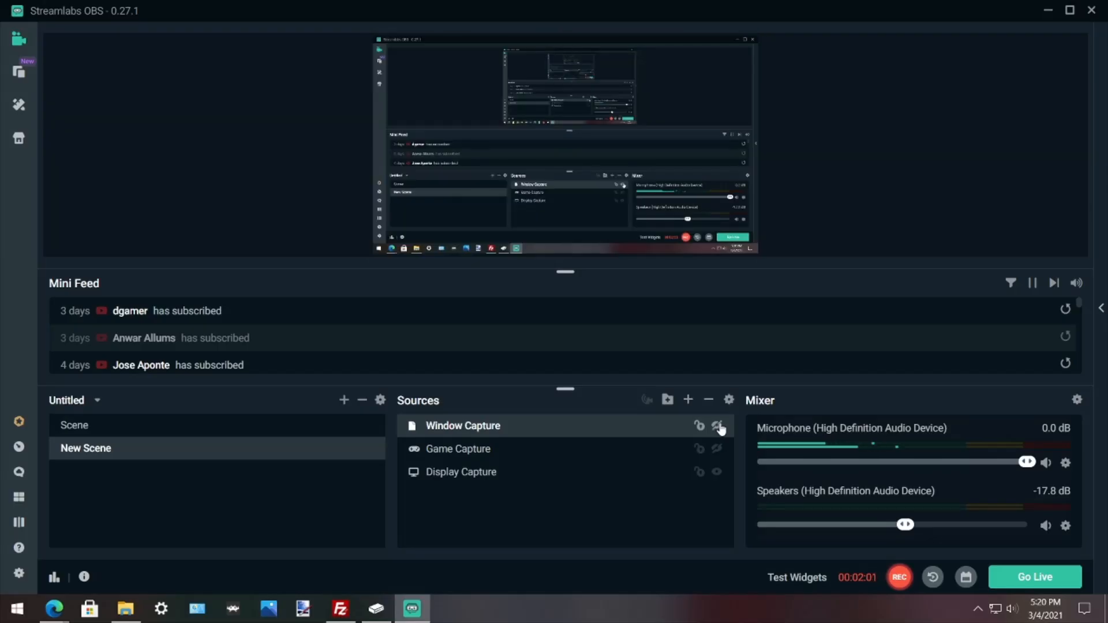
pyautogui.moveTo(53, 608)
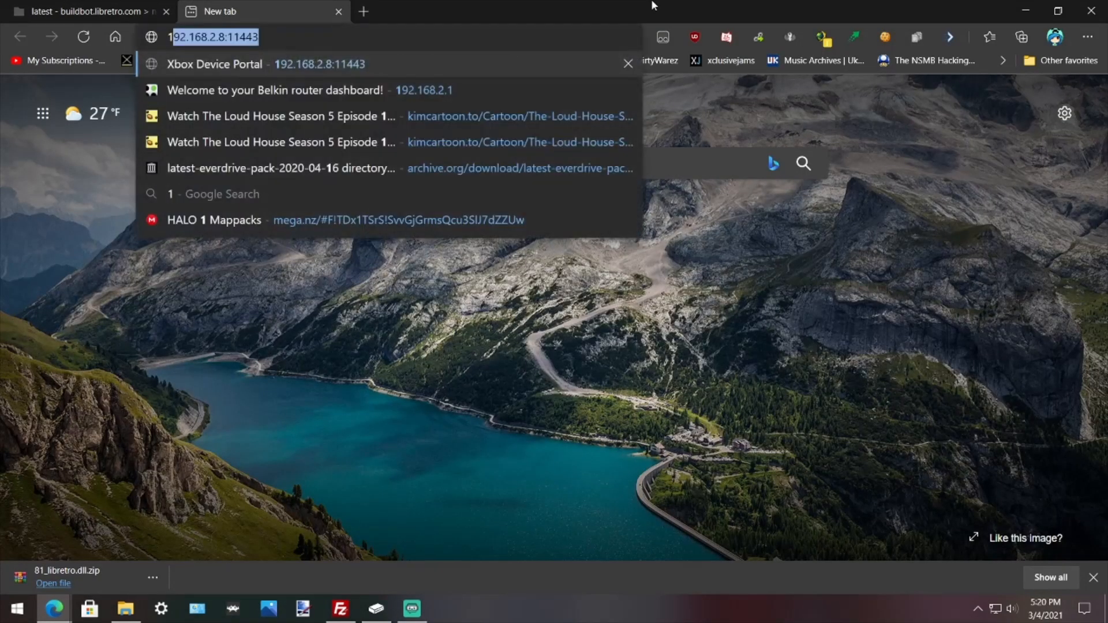
# Enter 192.168.2.8:11443 in the Edge address bar to load the Device Portal
pyautogui.write('12')
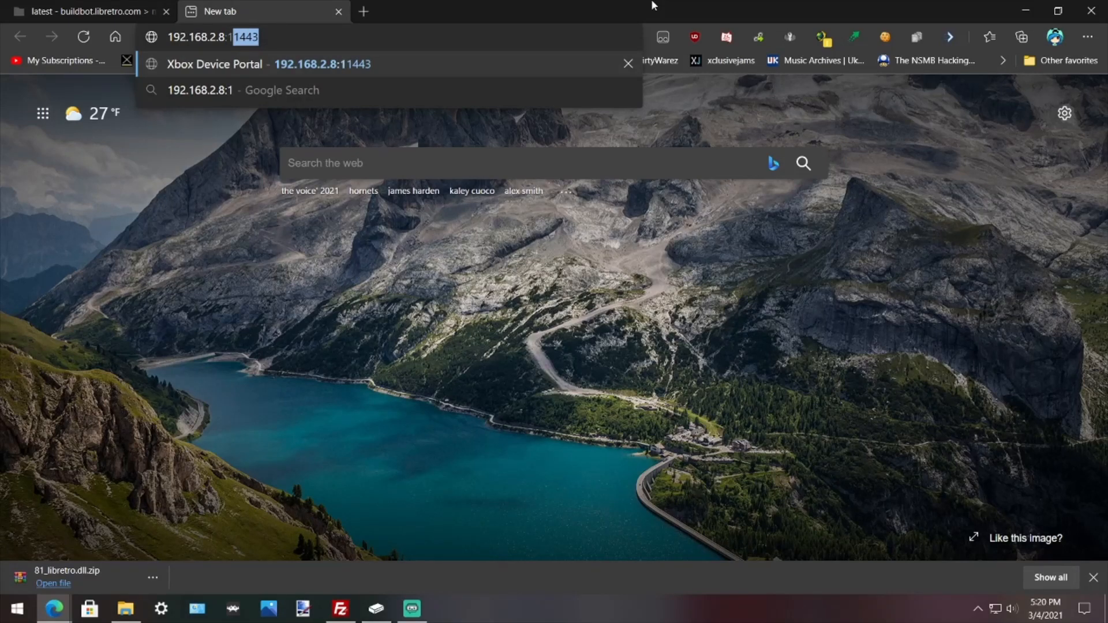
pyautogui.write('1')
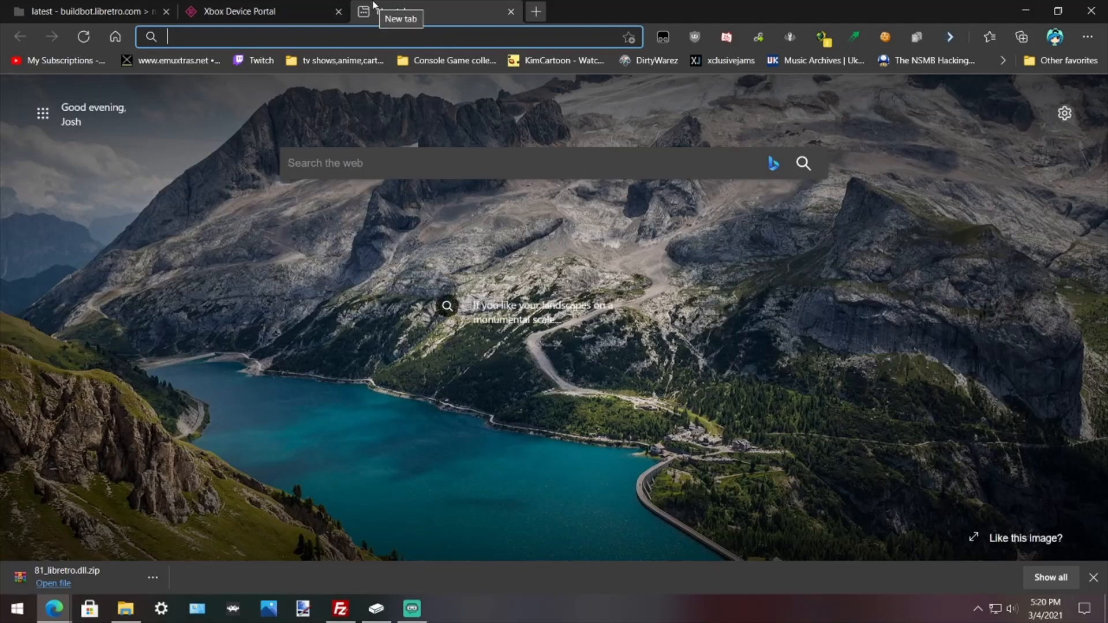
pyautogui.write('192.168.2.8:11443')
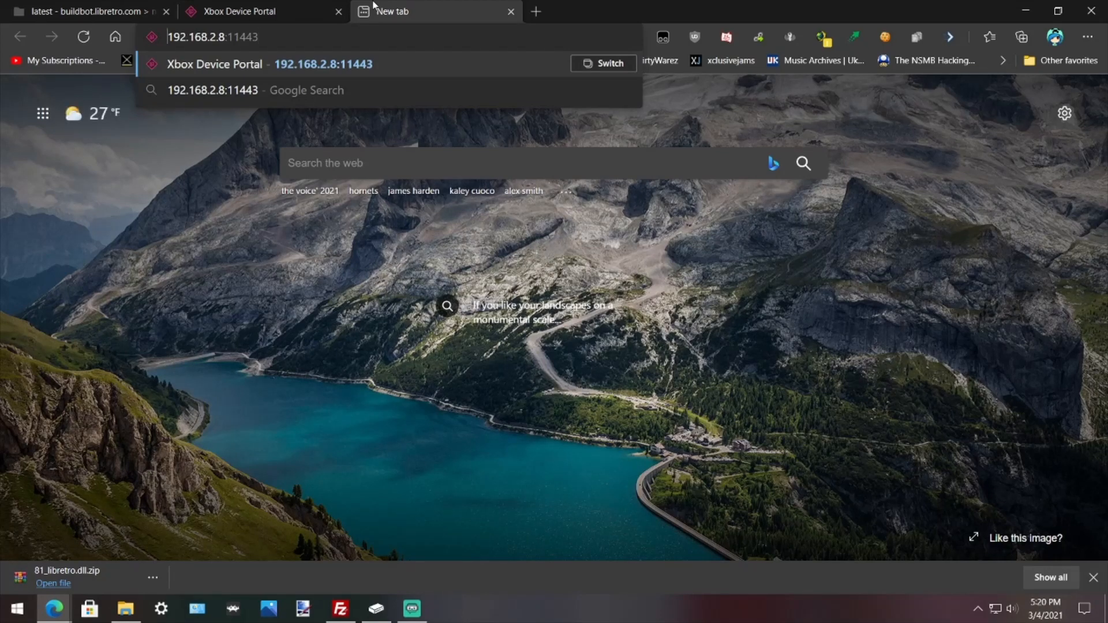
pyautogui.write('https://')
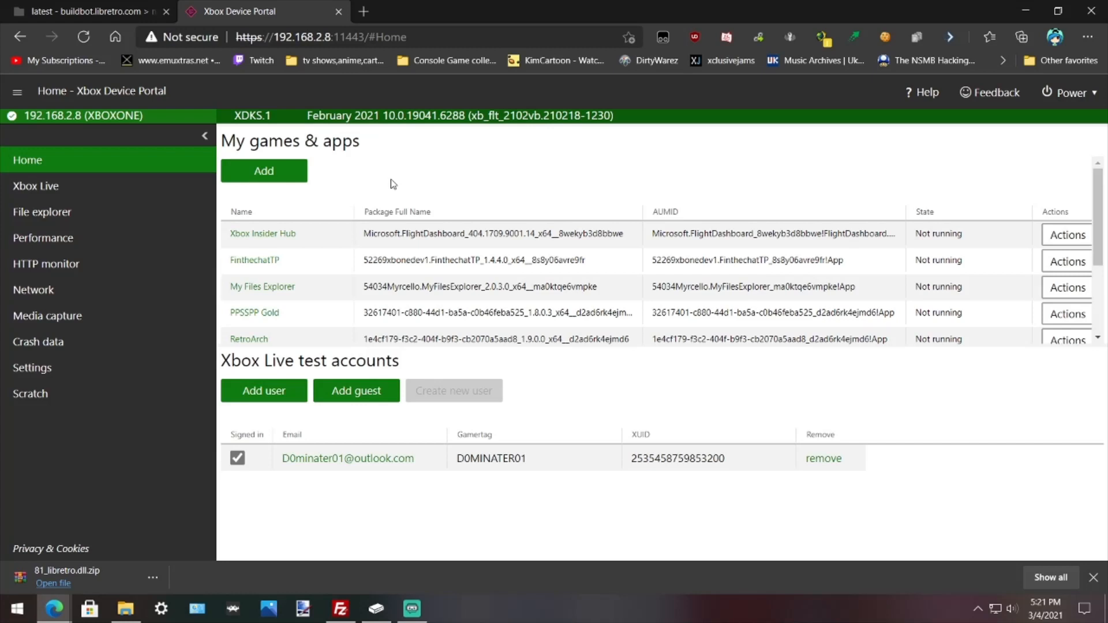
pyautogui.moveTo(161, 163)
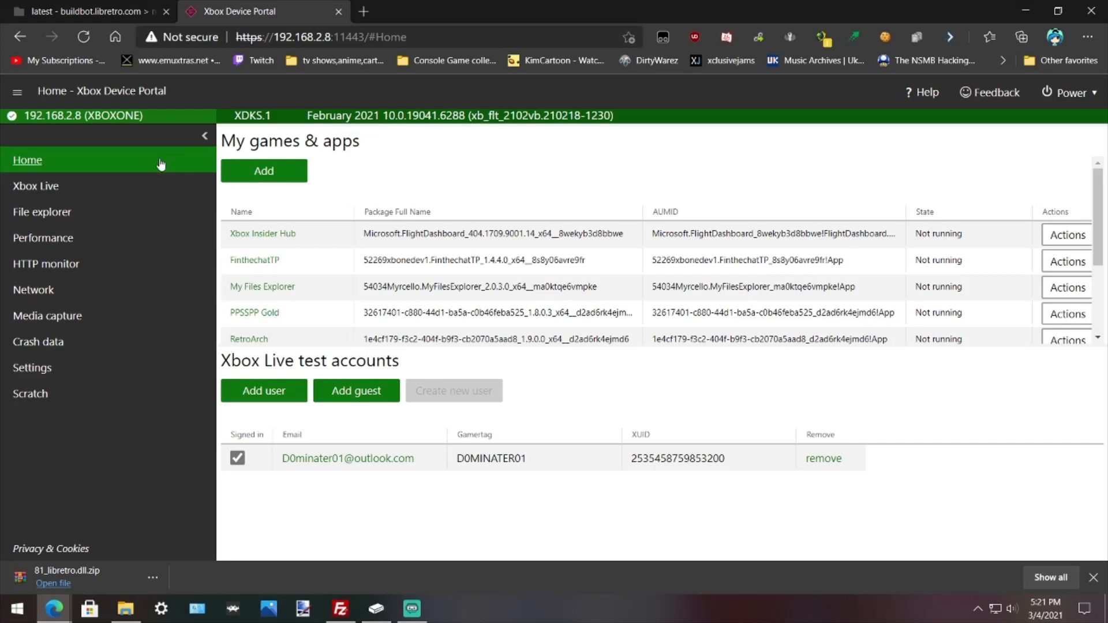
# Open the File explorer's share instructions and select the cmdkey.exe /add command
pyautogui.click(41, 212)
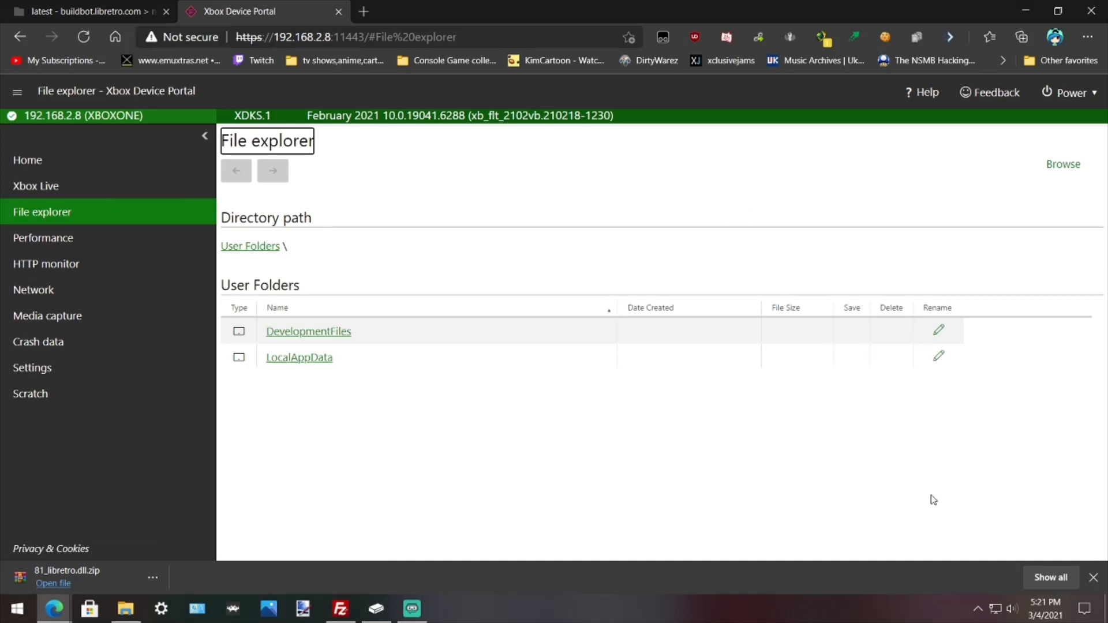
pyautogui.click(1098, 577)
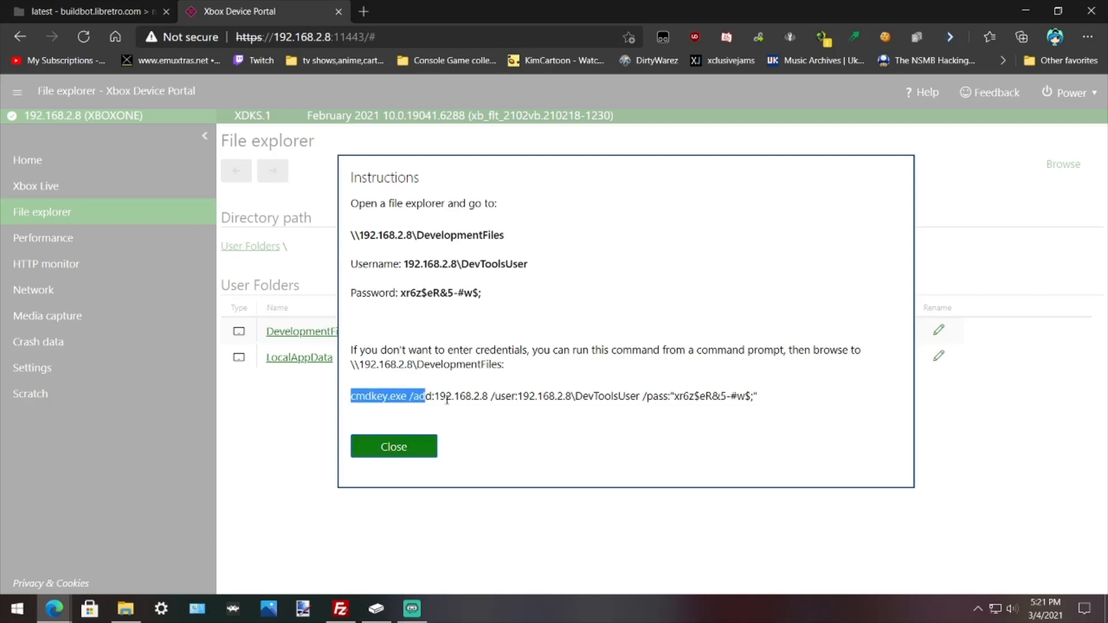
pyautogui.moveTo(424, 396); pyautogui.dragTo(756, 396)
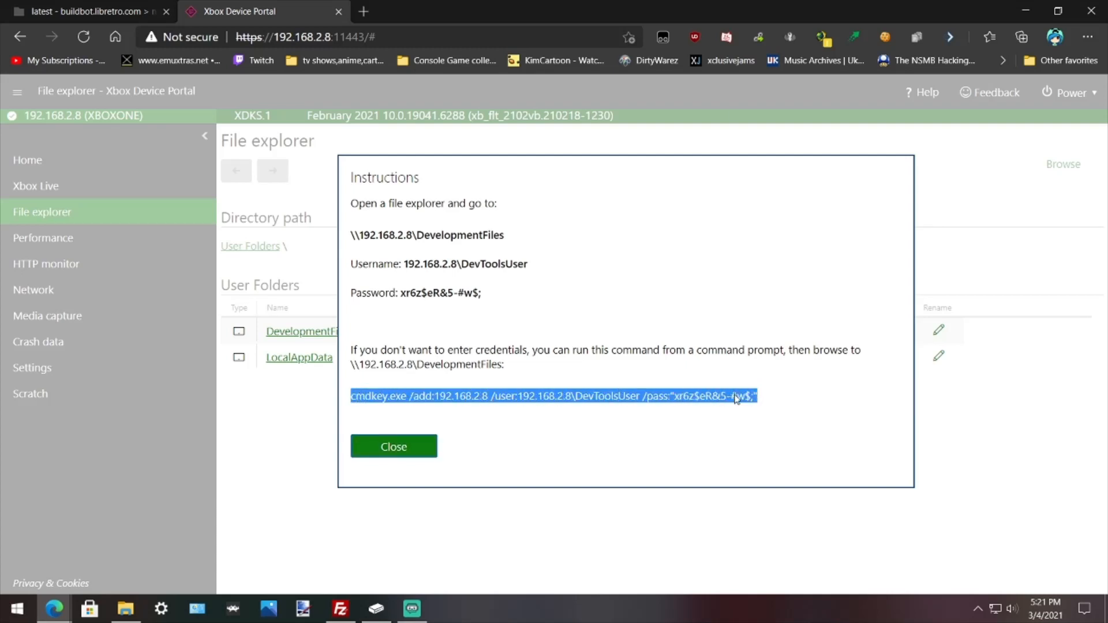
pyautogui.moveTo(665, 201)
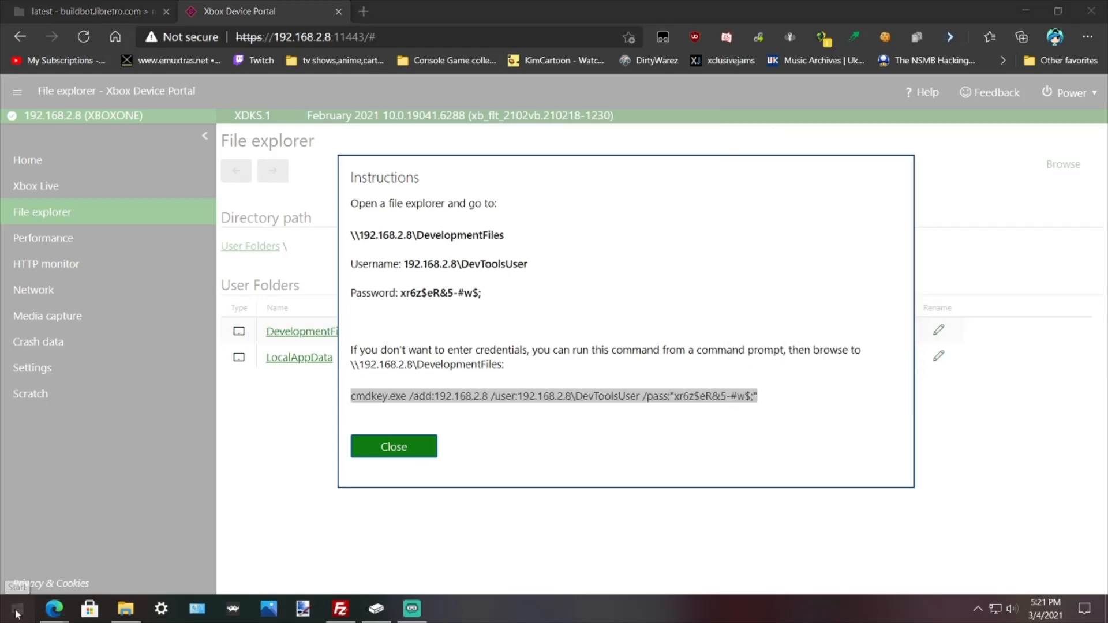
# Run cmdkey in Command Prompt to add credentials for 192.168.2.8\DevToolsUser
pyautogui.write('cm')
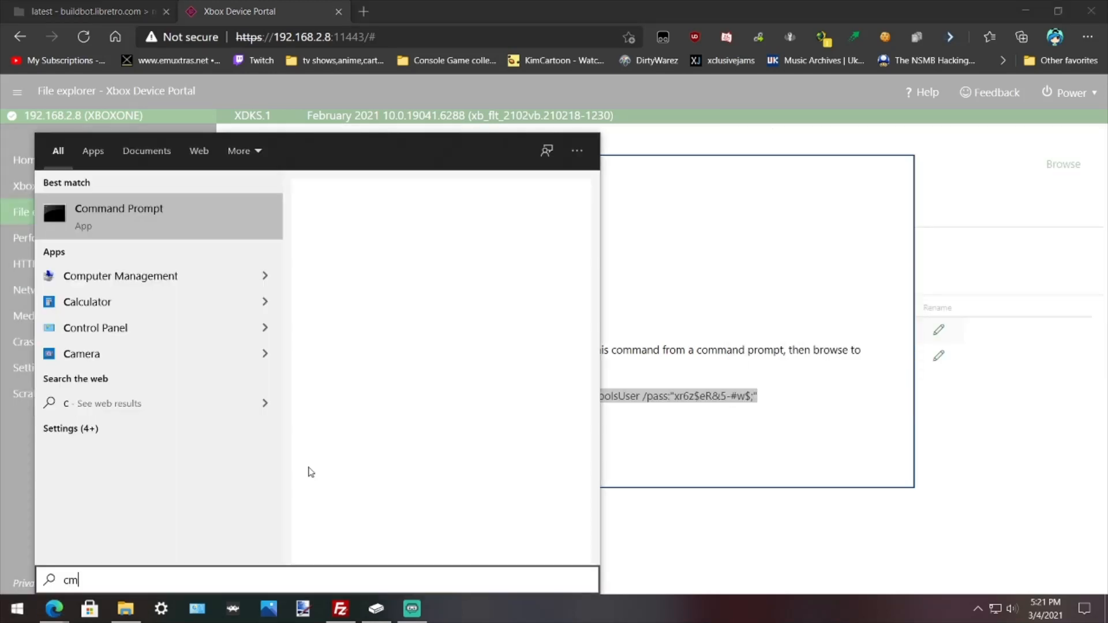
pyautogui.click(119, 215)
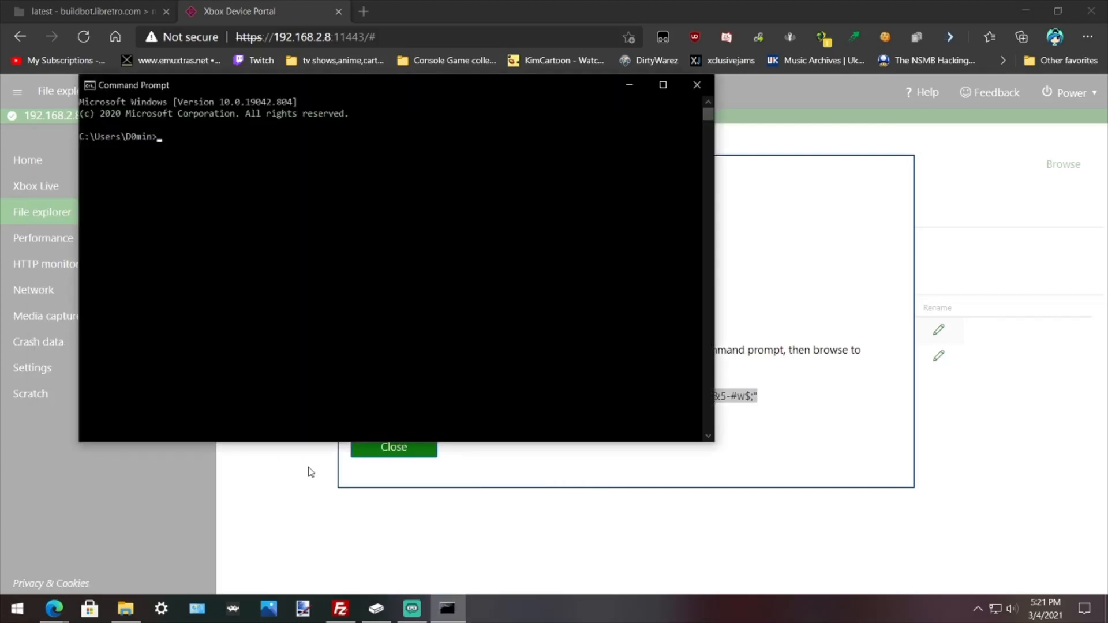
pyautogui.moveTo(180, 145)
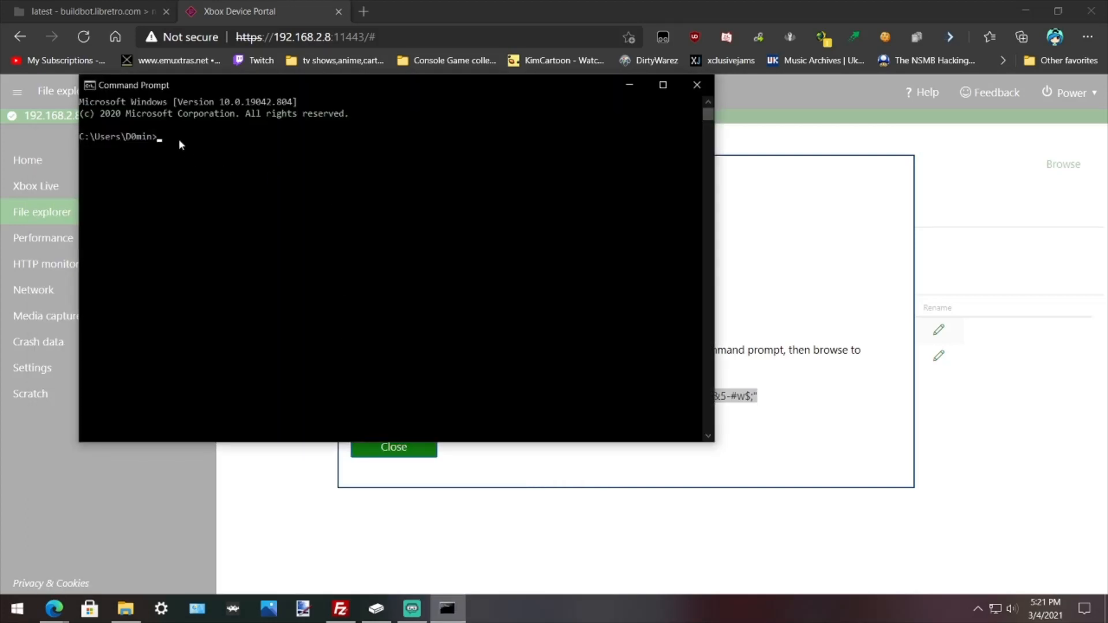
pyautogui.write('cmdkey.exe /add:192.168.2.8 /user:192.168.2.8\\DevToolsUser /pass:"xr6z$eR&5-#w$;"')
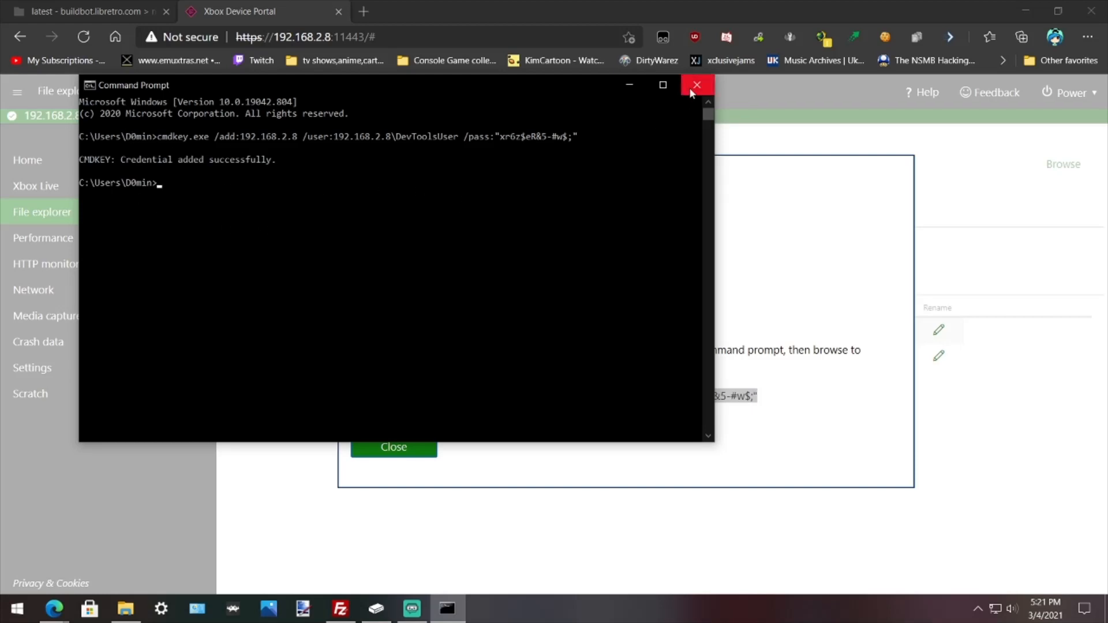
# Close Command Prompt and open WindowsApps > x64 package > cores on the console share
pyautogui.click(696, 84)
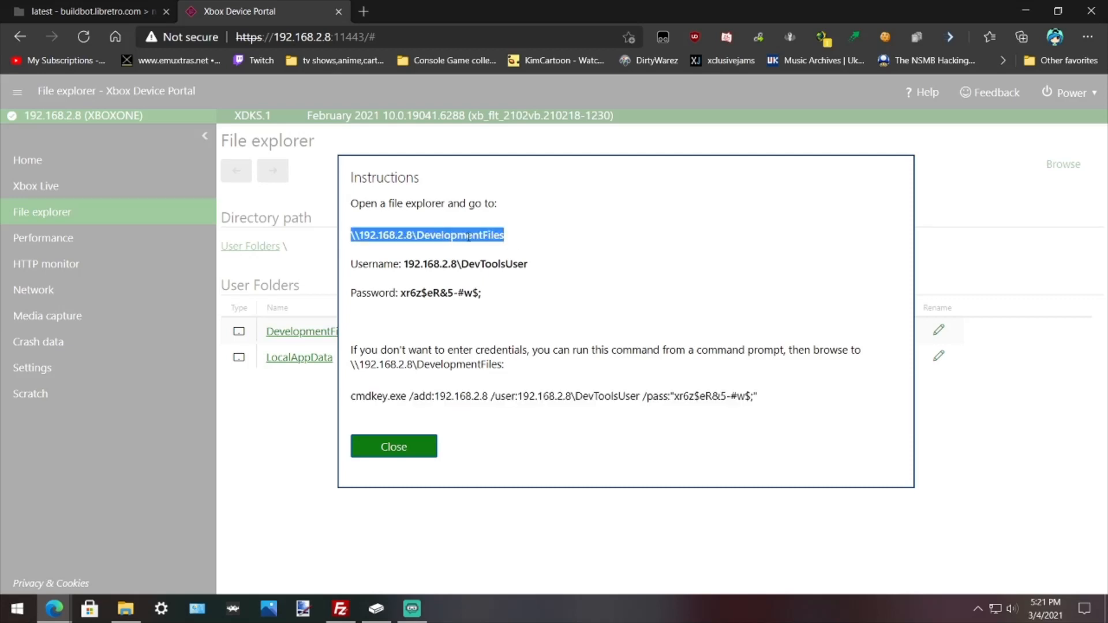
pyautogui.moveTo(287, 457)
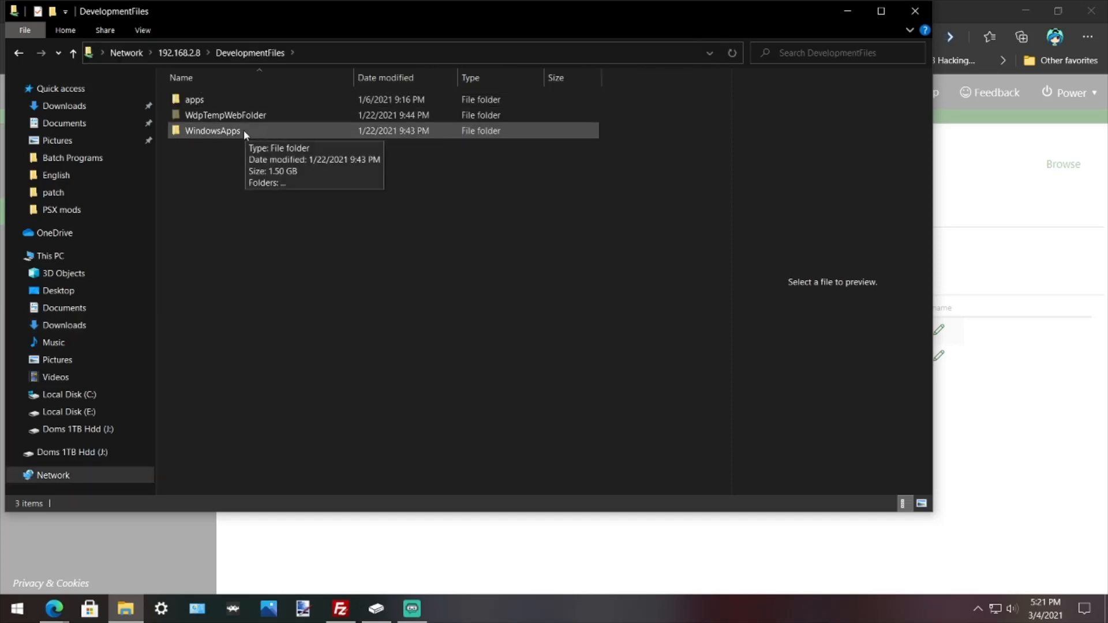
pyautogui.doubleClick(212, 131)
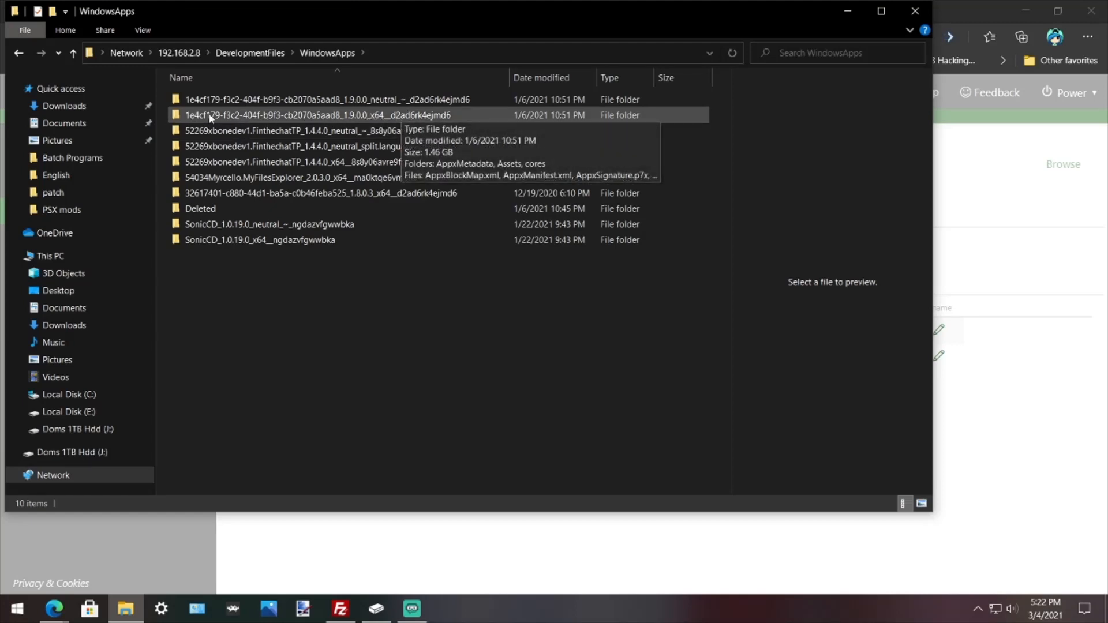
pyautogui.moveTo(308, 117)
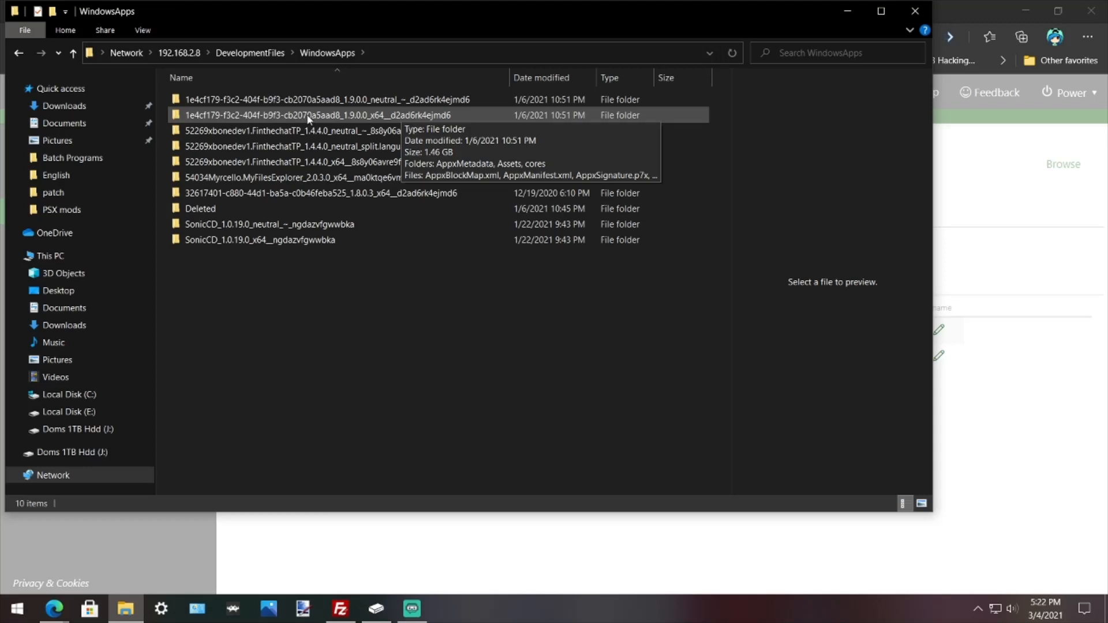
pyautogui.moveTo(352, 120)
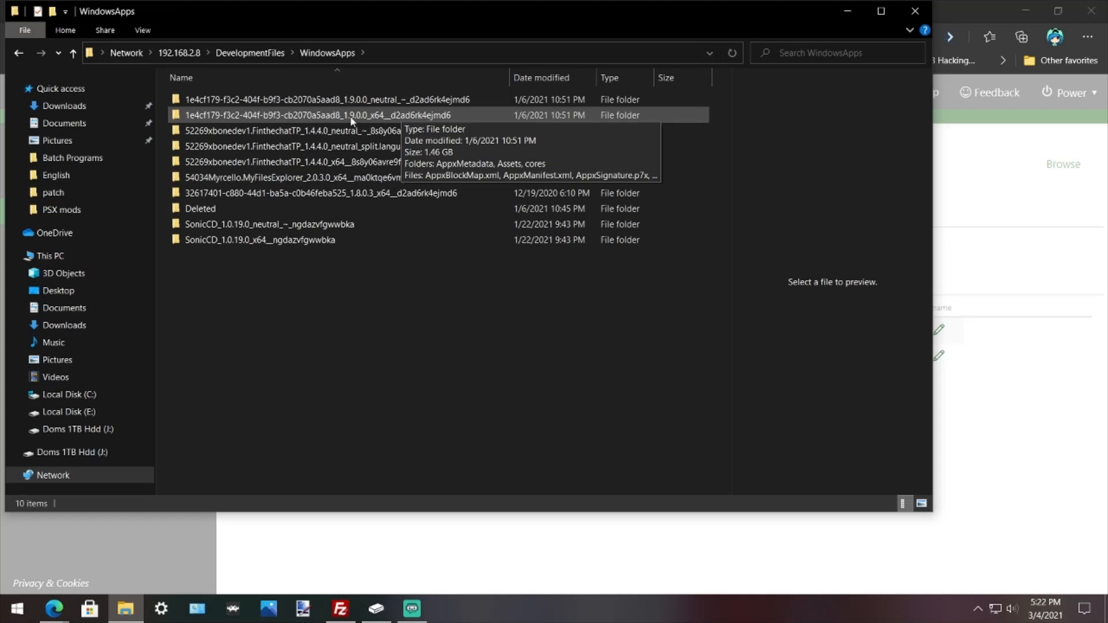
pyautogui.doubleClick(314, 114)
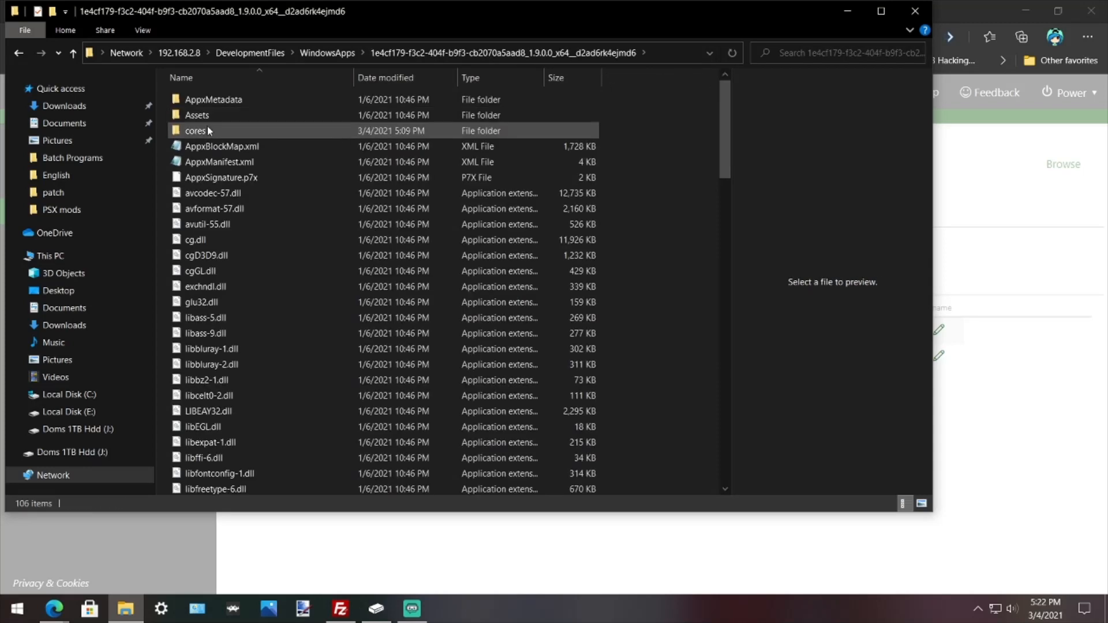
pyautogui.doubleClick(196, 131)
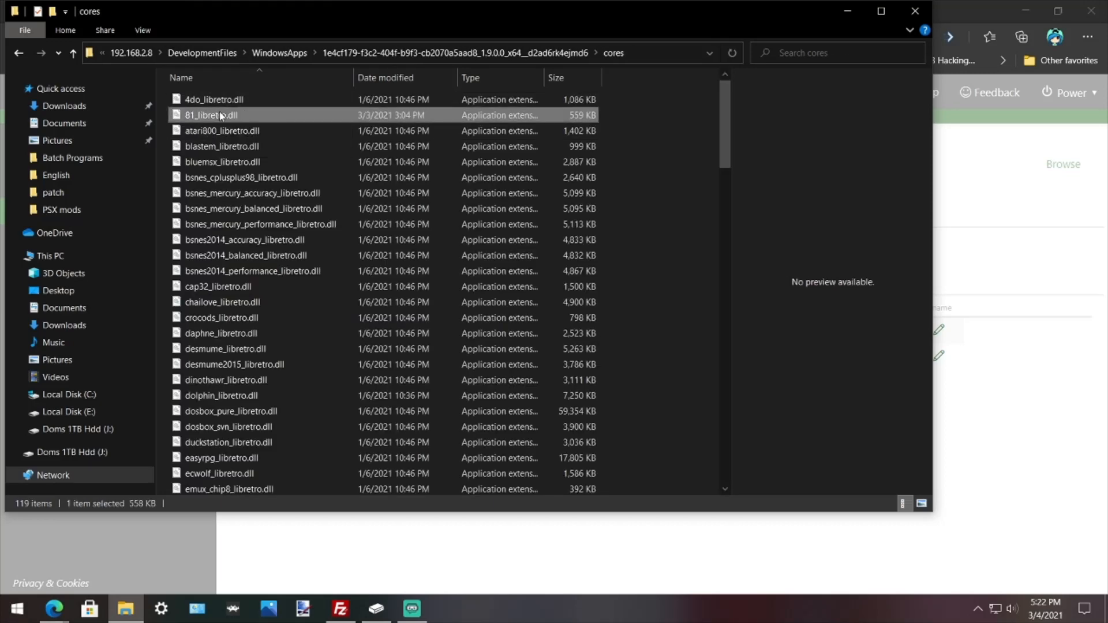
# Delete the old 81_libretro.dll from cores and paste in the downloaded copy
pyautogui.press('Delete')
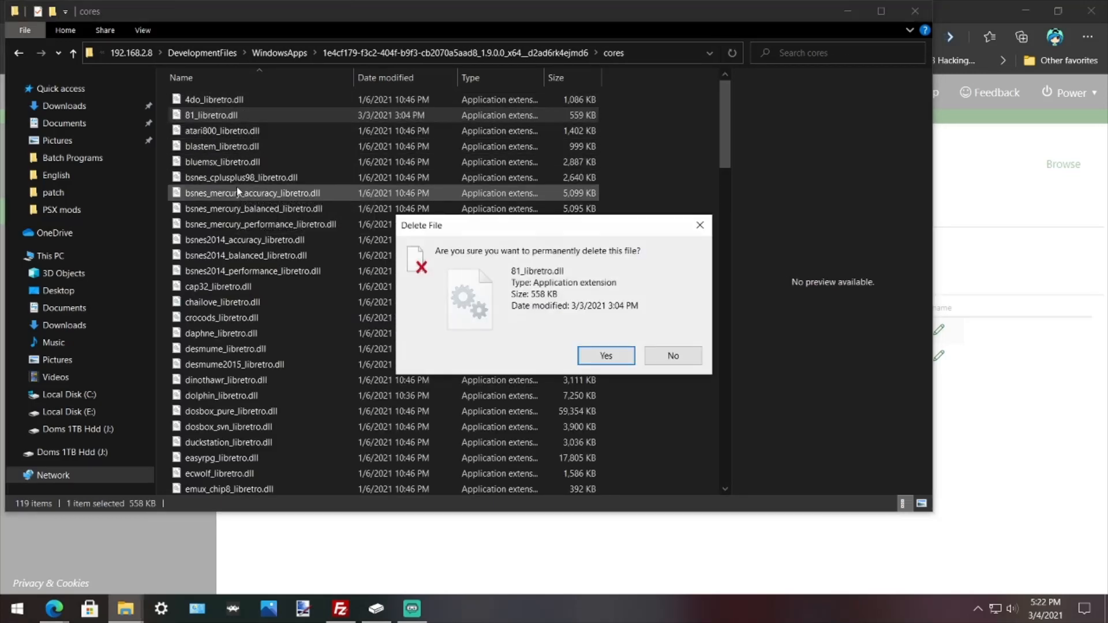
pyautogui.click(604, 356)
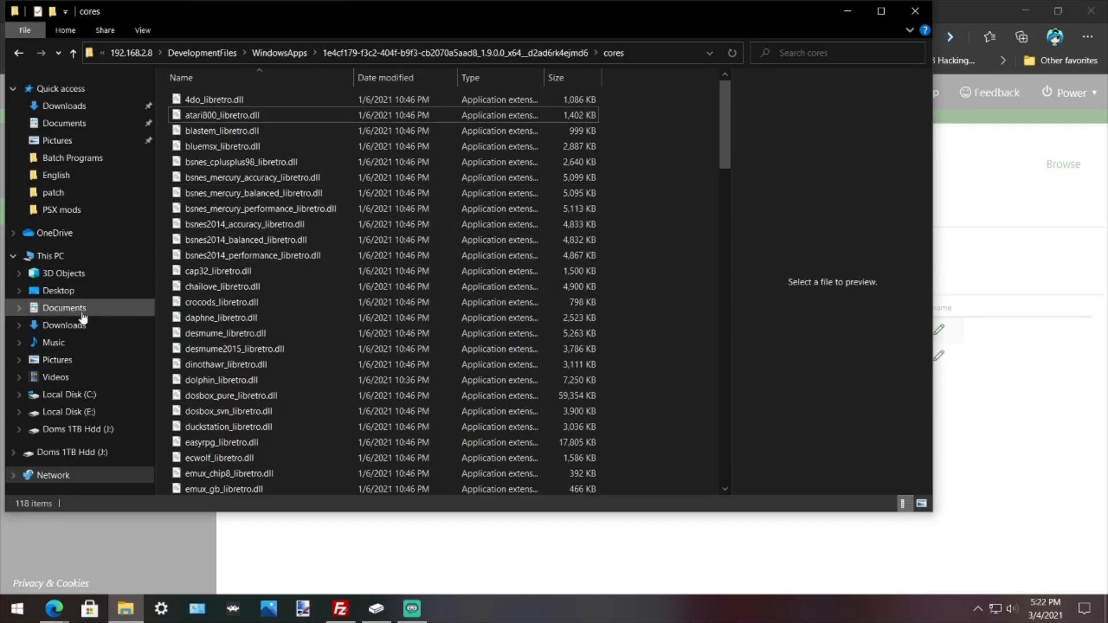
pyautogui.click(64, 325)
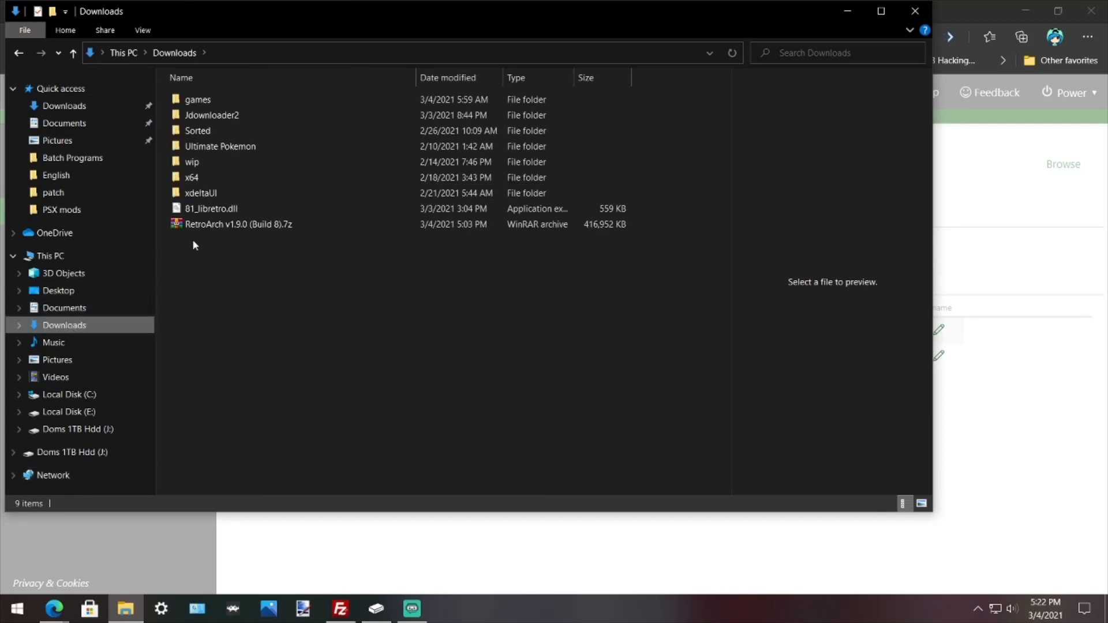
pyautogui.moveTo(211, 208)
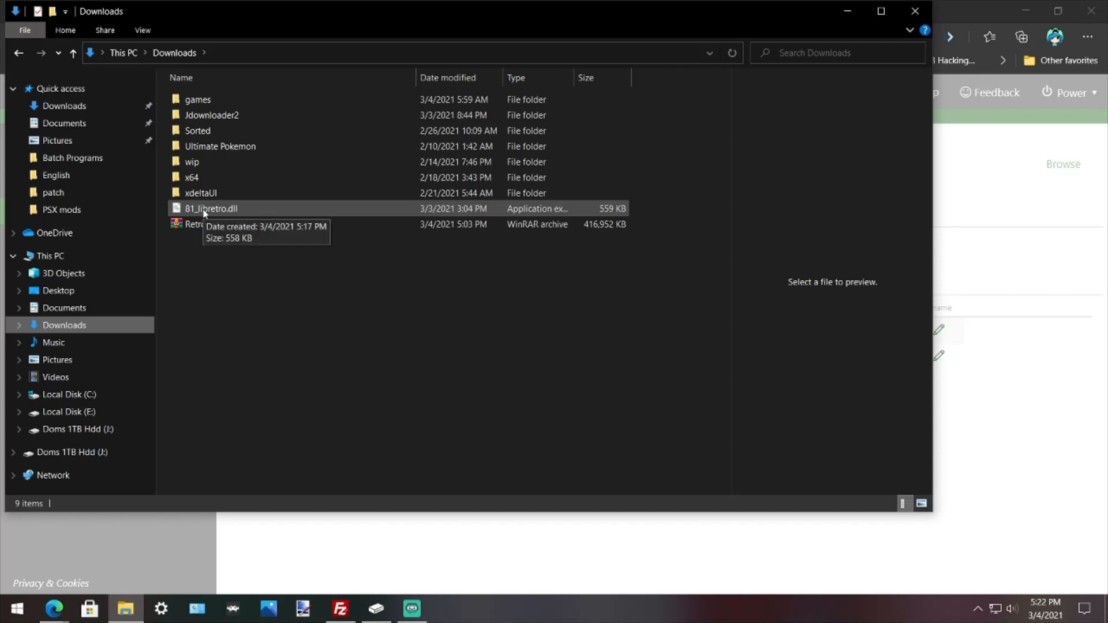
pyautogui.rightClick(210, 208)
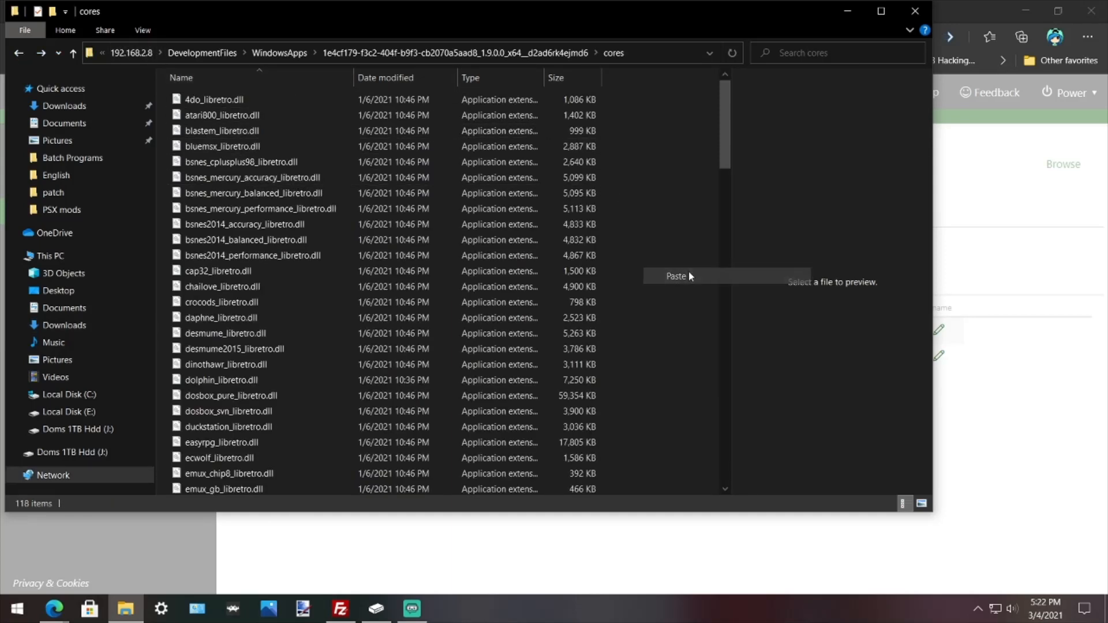
pyautogui.click(676, 276)
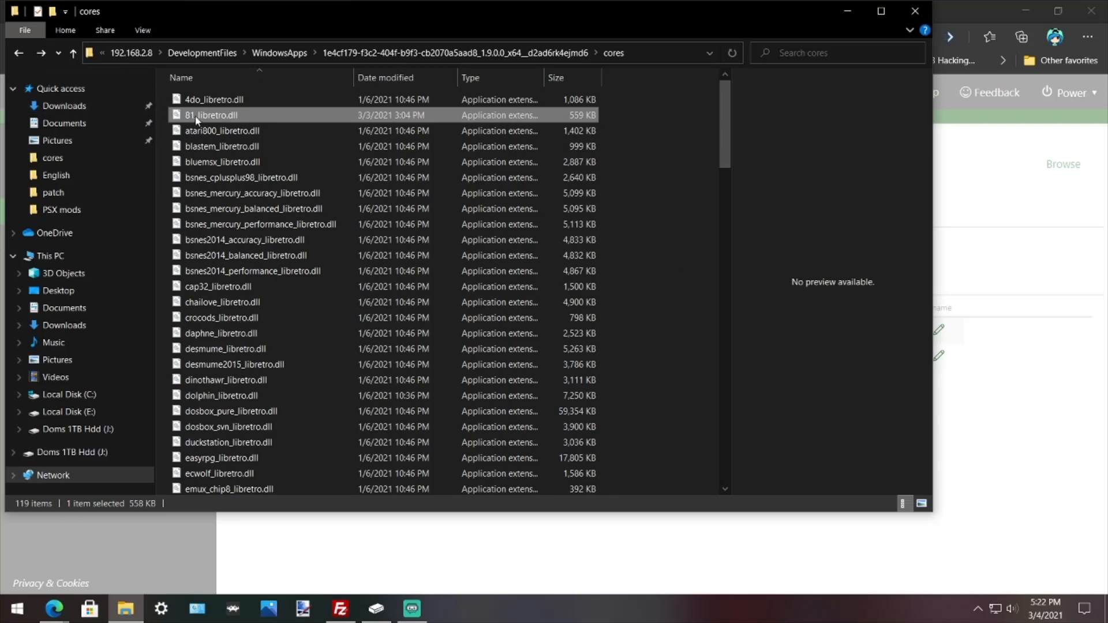
pyautogui.moveTo(221, 146)
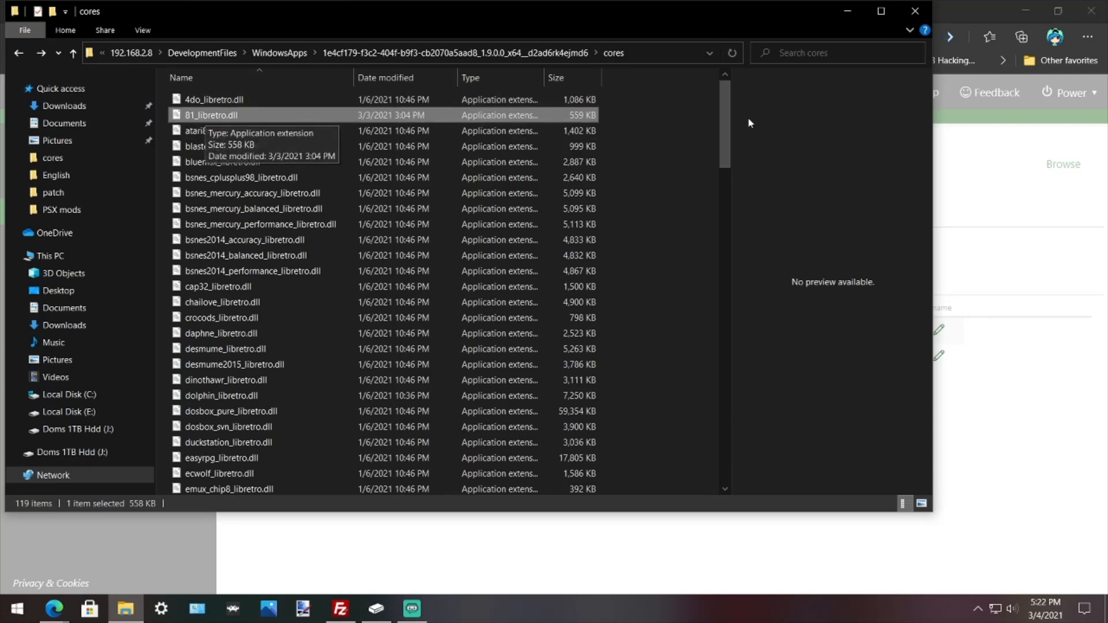
pyautogui.moveTo(651, 183)
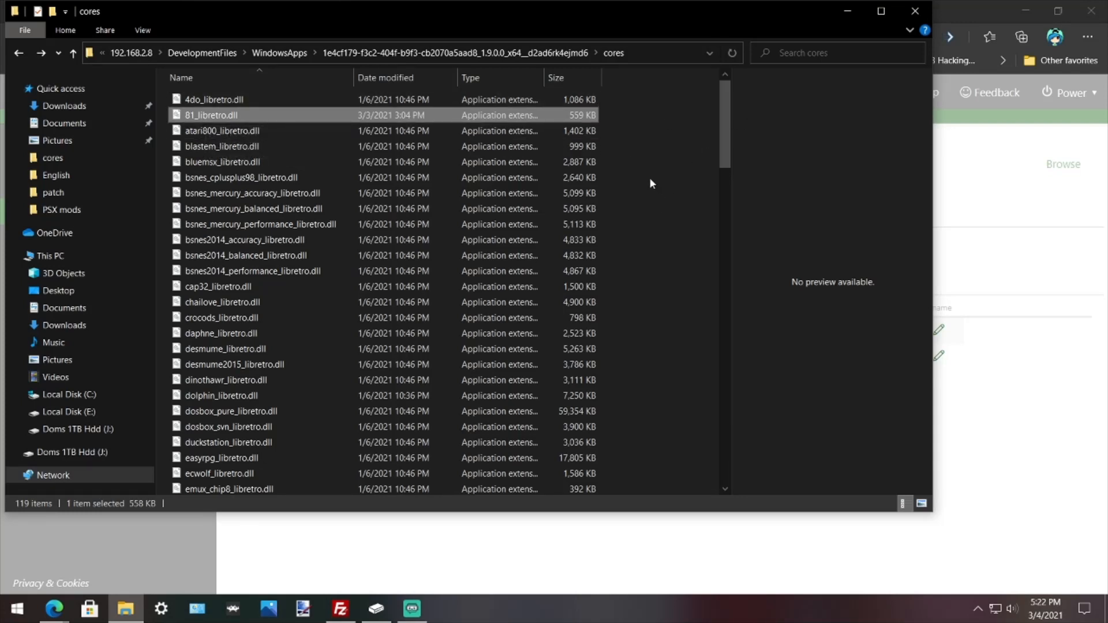
pyautogui.moveTo(403, 41)
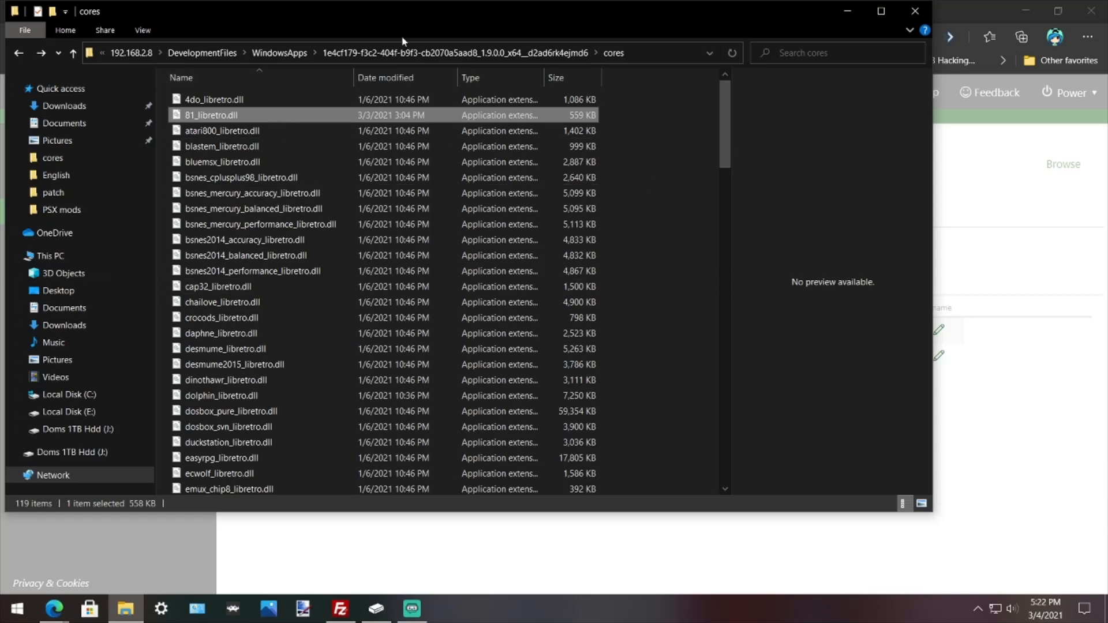
pyautogui.moveTo(657, 281)
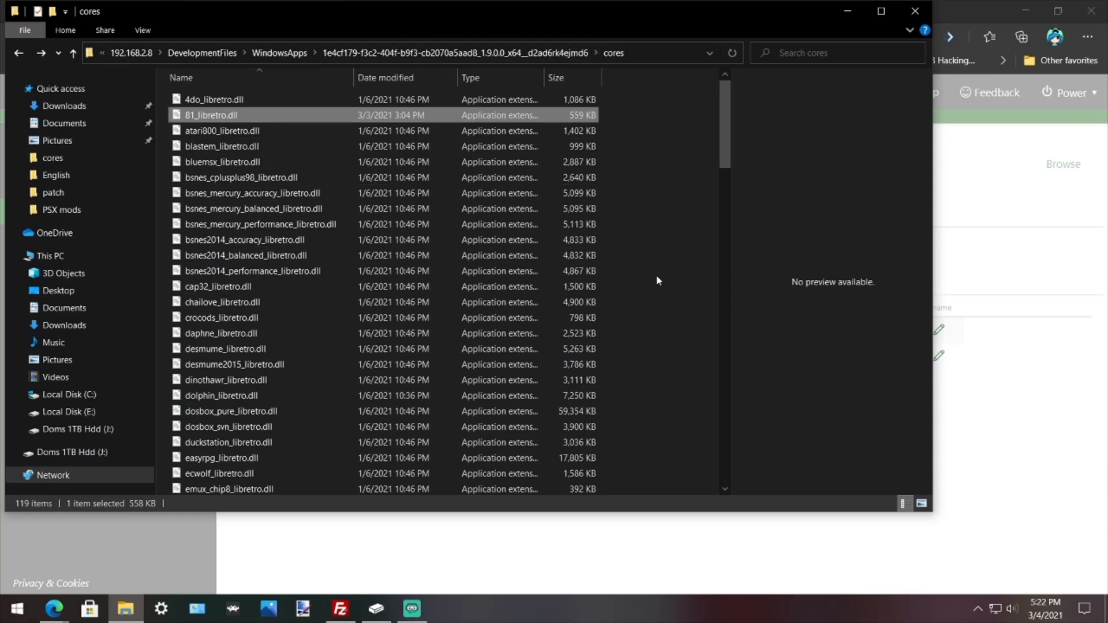
pyautogui.moveTo(781, 113)
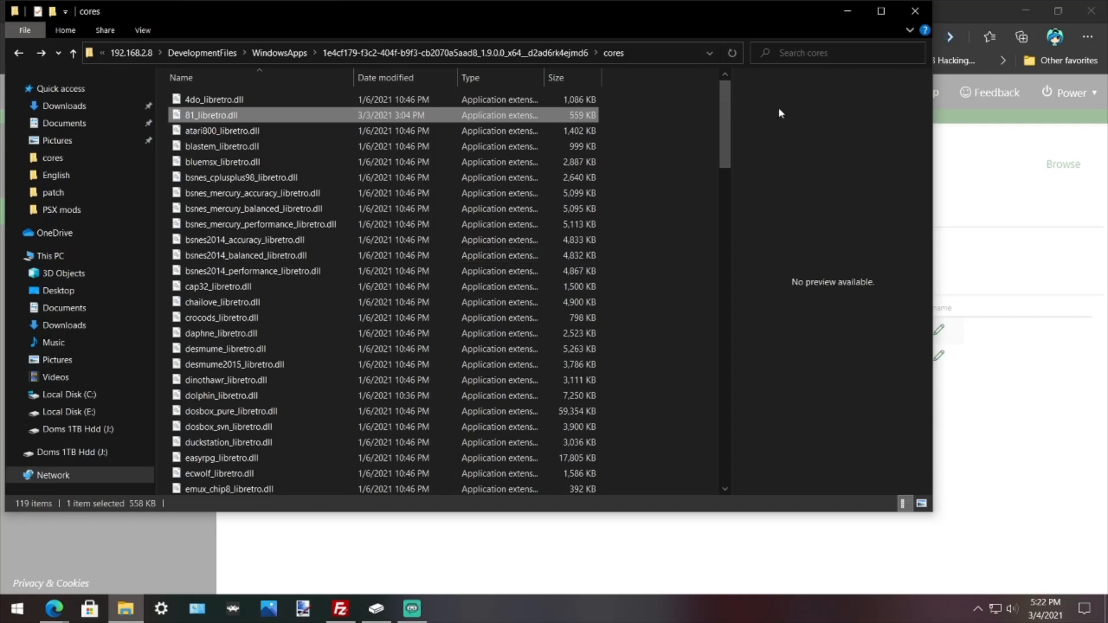
pyautogui.moveTo(693, 133)
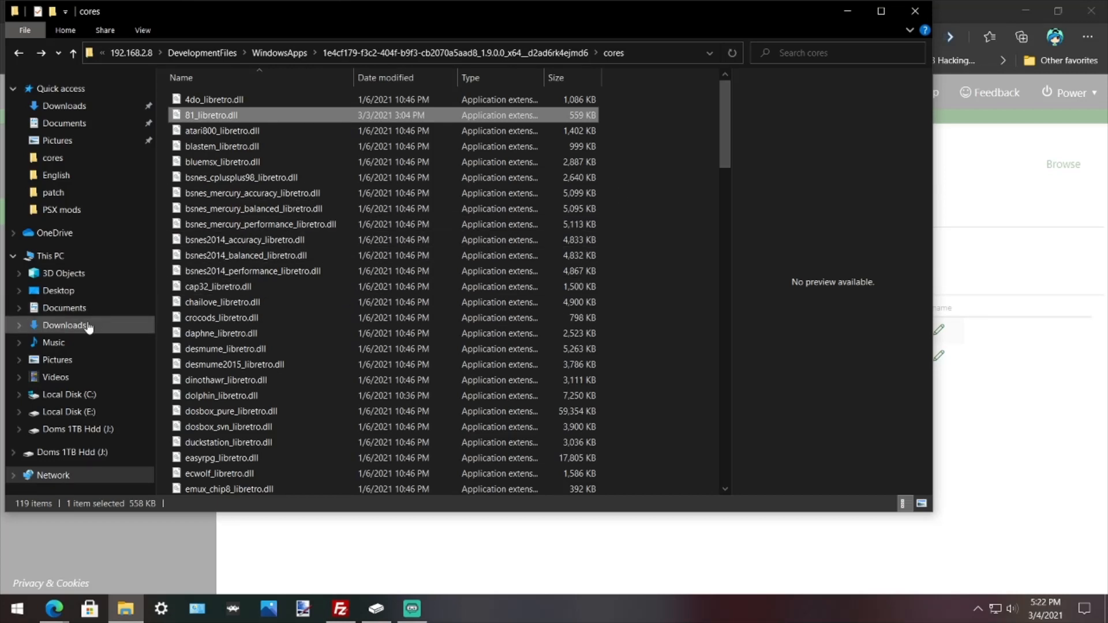
# Extract RetroArch v1.9.0 (Build 8).7z in Downloads using 7-Zip Extract Here
pyautogui.click(64, 325)
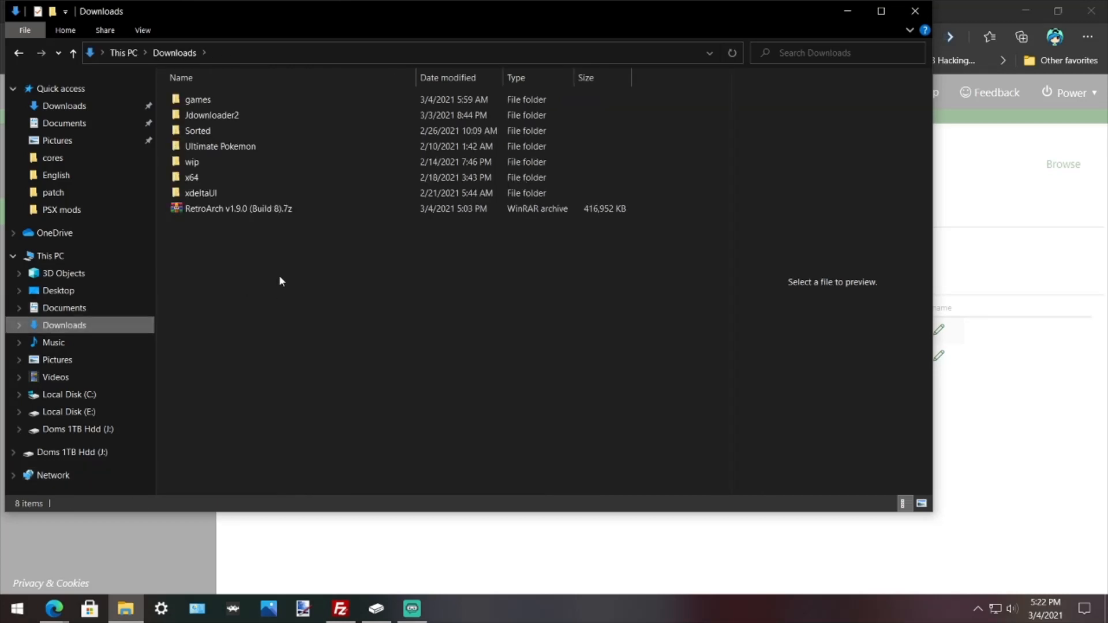
pyautogui.moveTo(237, 208)
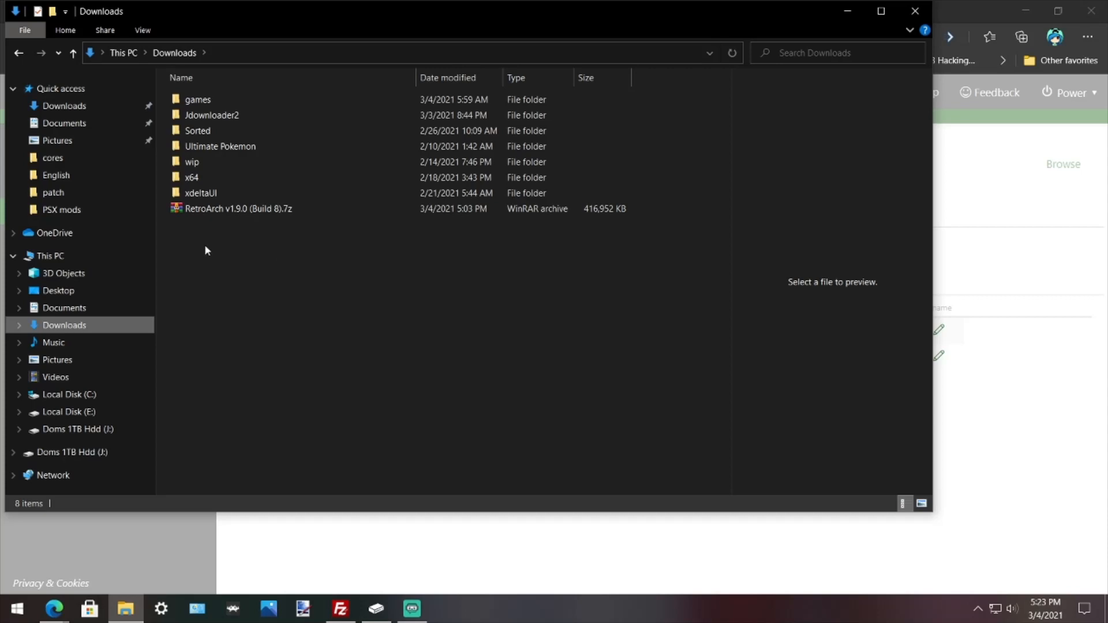
pyautogui.moveTo(223, 237)
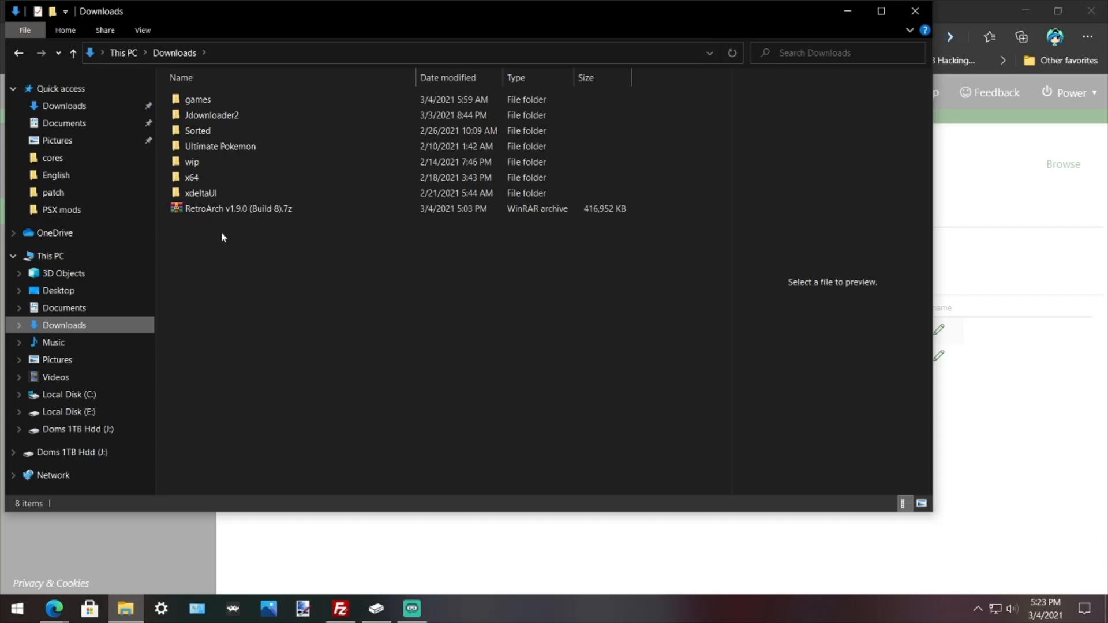
pyautogui.click(237, 208)
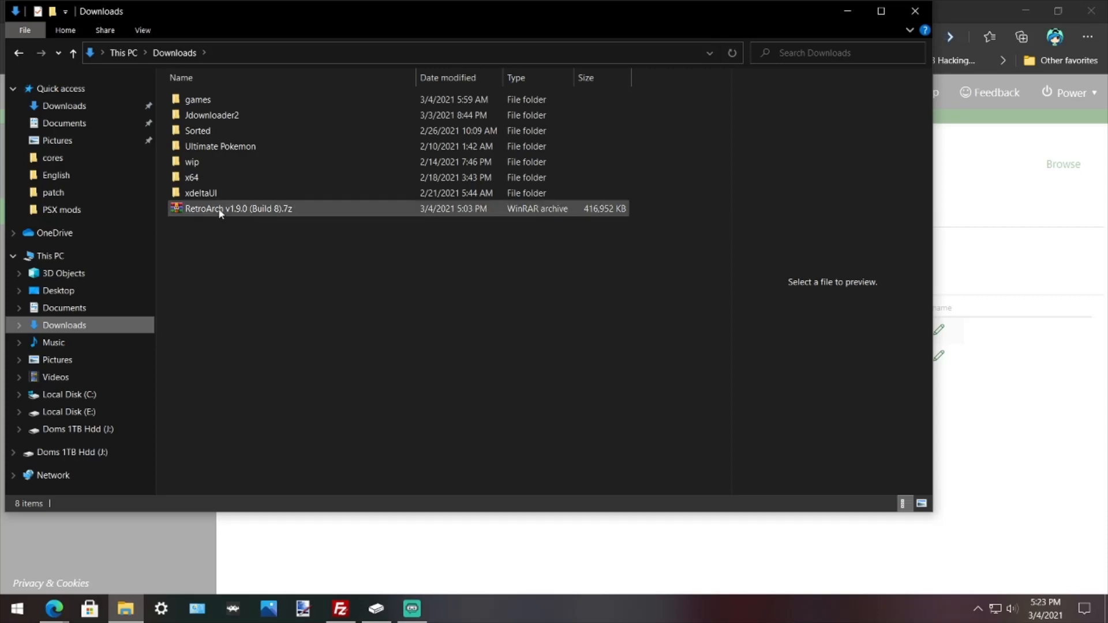
pyautogui.click(281, 267)
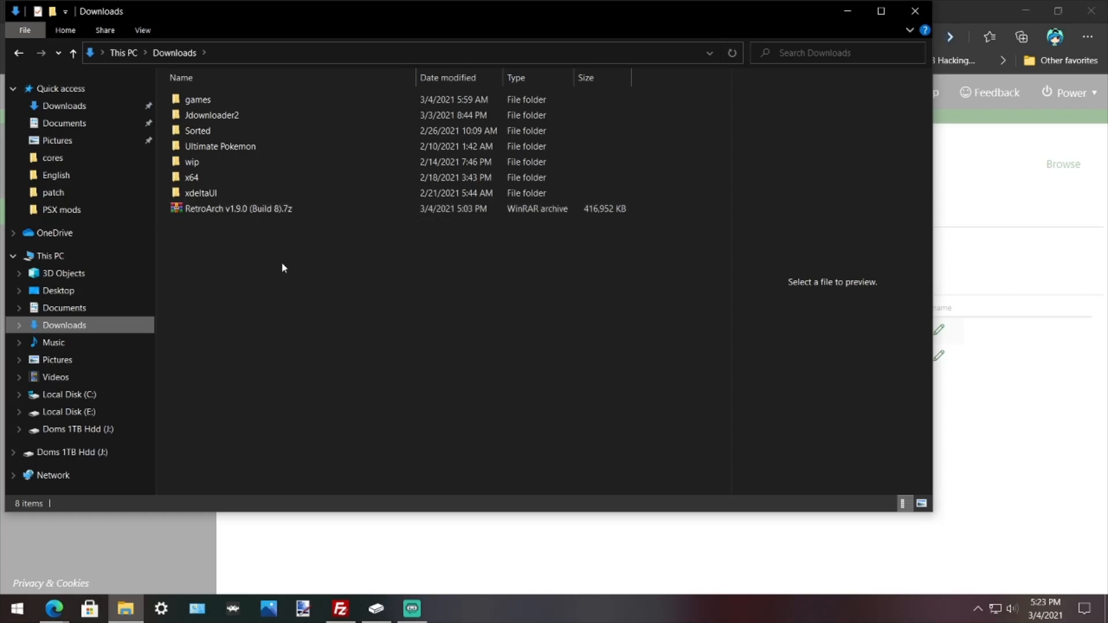
pyautogui.moveTo(258, 261)
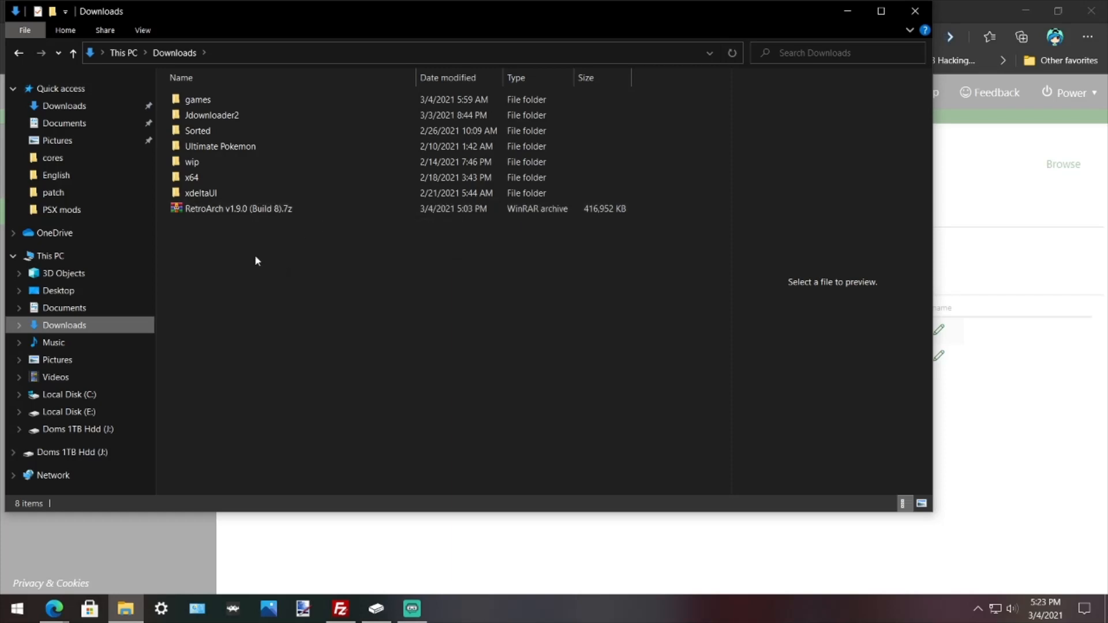
pyautogui.moveTo(211, 224)
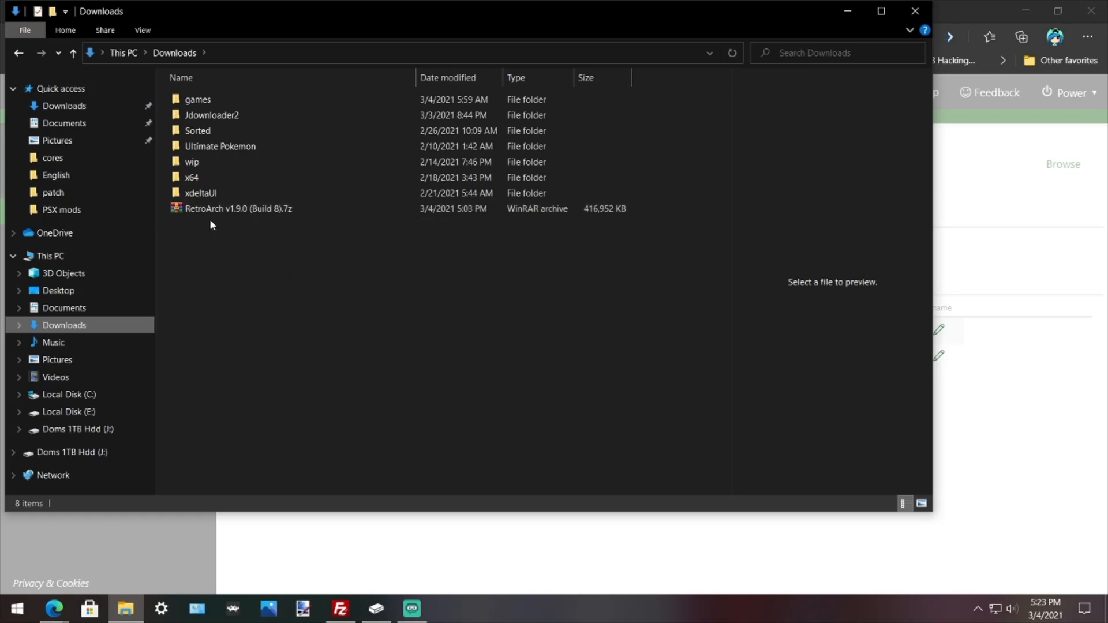
pyautogui.moveTo(205, 209)
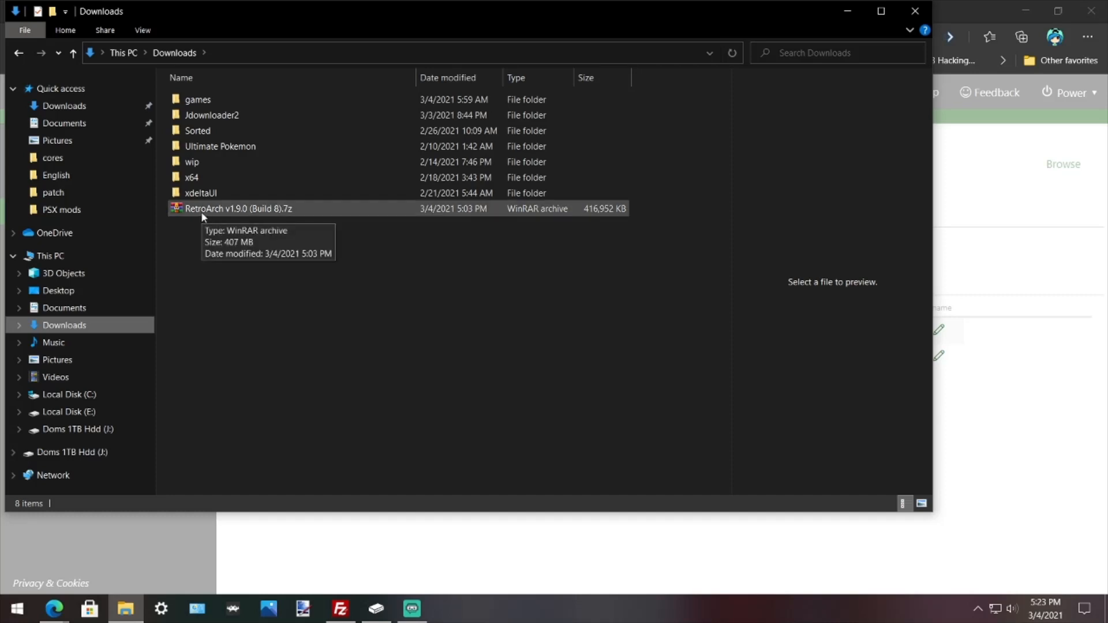
pyautogui.moveTo(214, 210)
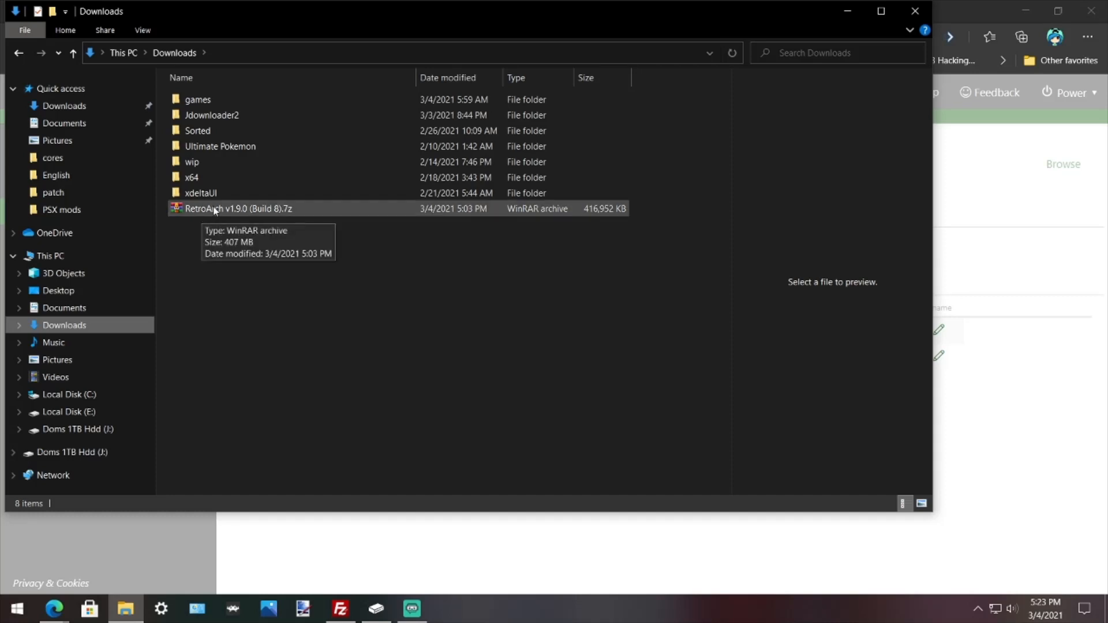
pyautogui.rightClick(236, 208)
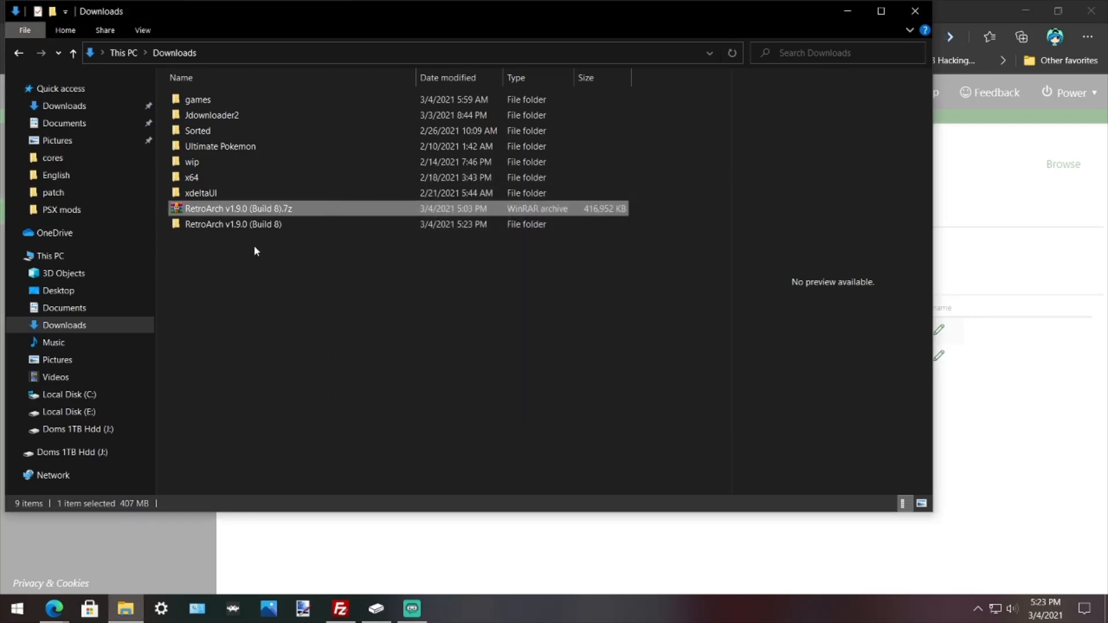
# Extract the RetroArch v1.9.0 Build 8 Xbox One appxbundle here with 7-Zip
pyautogui.doubleClick(233, 224)
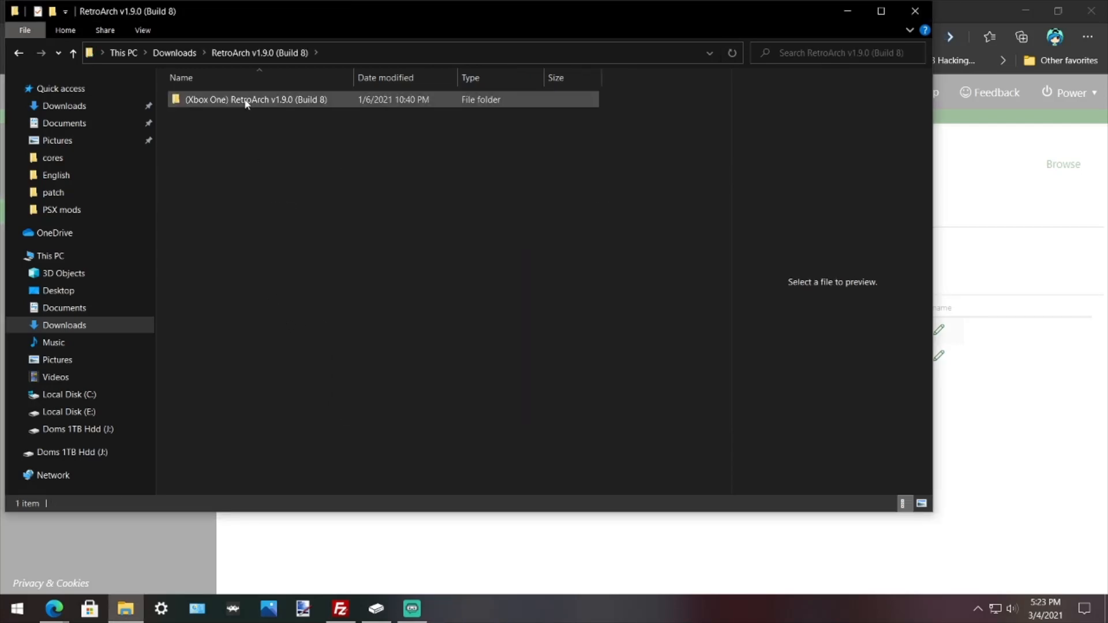
pyautogui.doubleClick(255, 99)
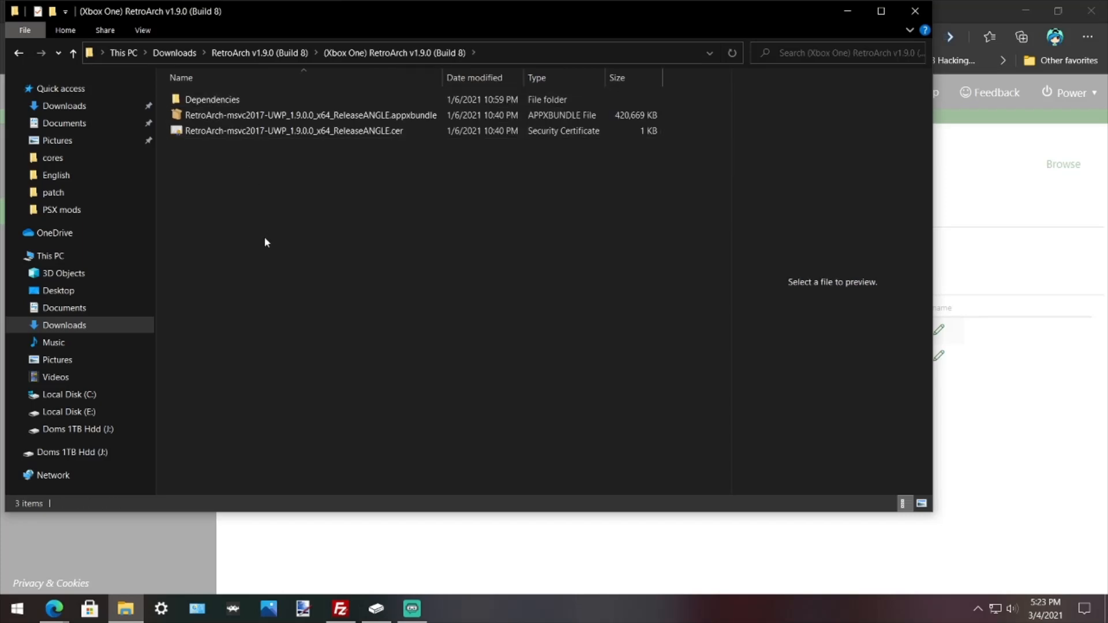
pyautogui.click(311, 116)
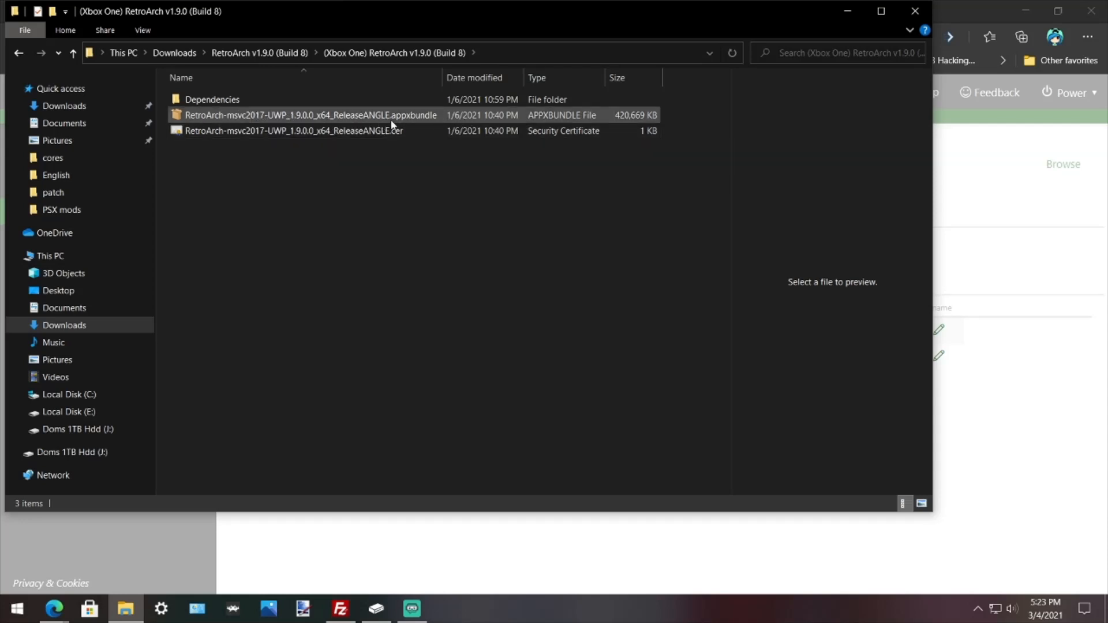
pyautogui.moveTo(564, 125)
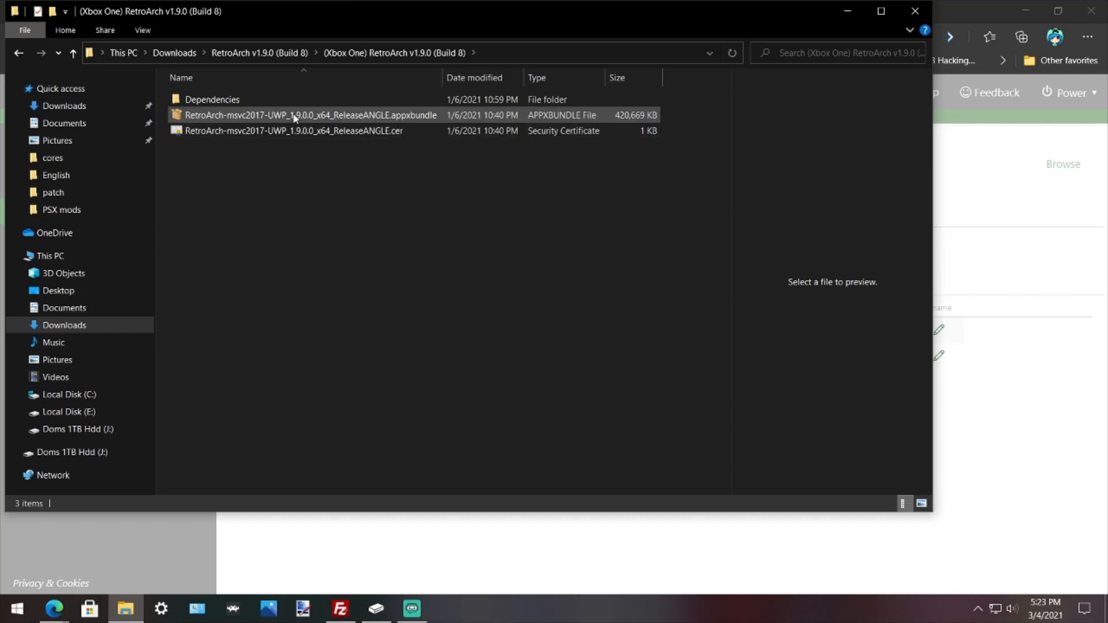
pyautogui.rightClick(293, 114)
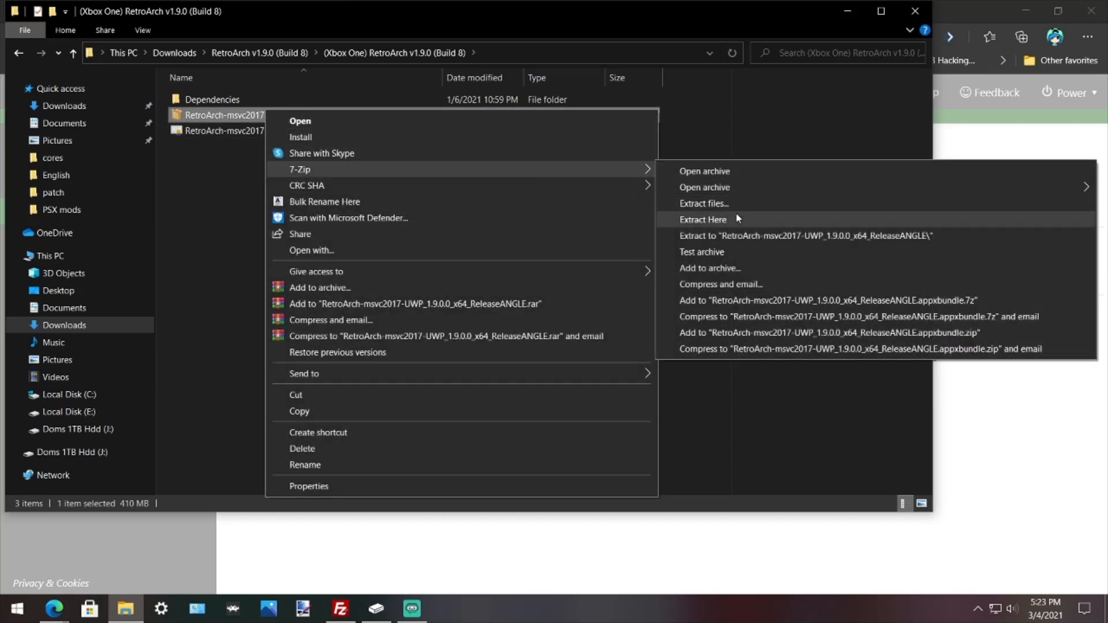
pyautogui.click(703, 220)
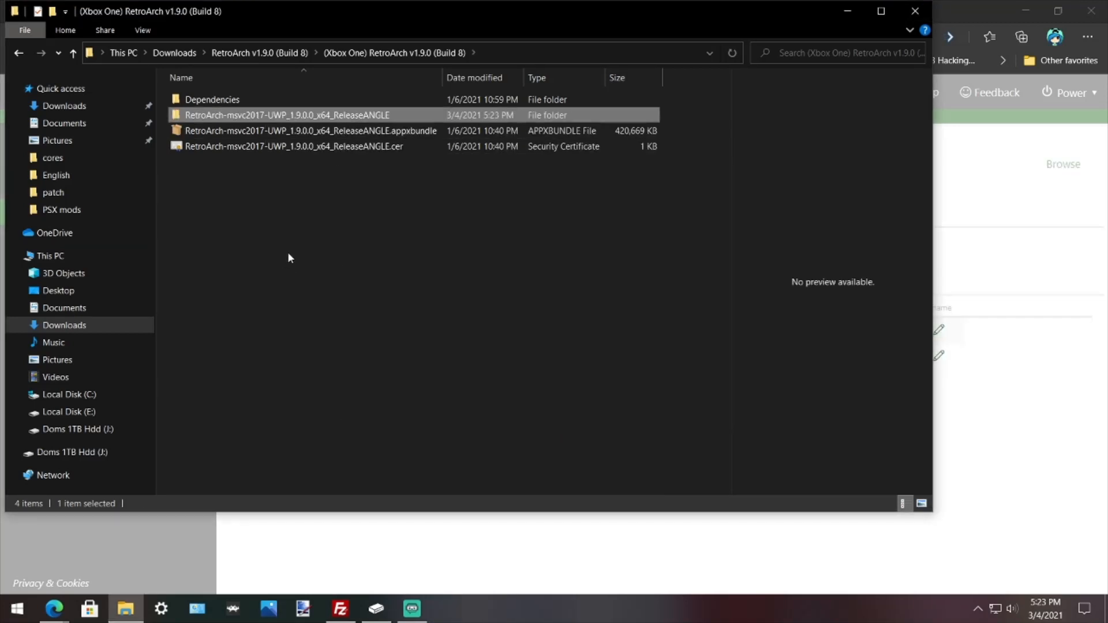
# Extract RetroArch-msvc2017-UWP_1.9.0.0_x64_ReleaseANGLE.appx into its own named folder with 7-Zip
pyautogui.doubleClick(285, 114)
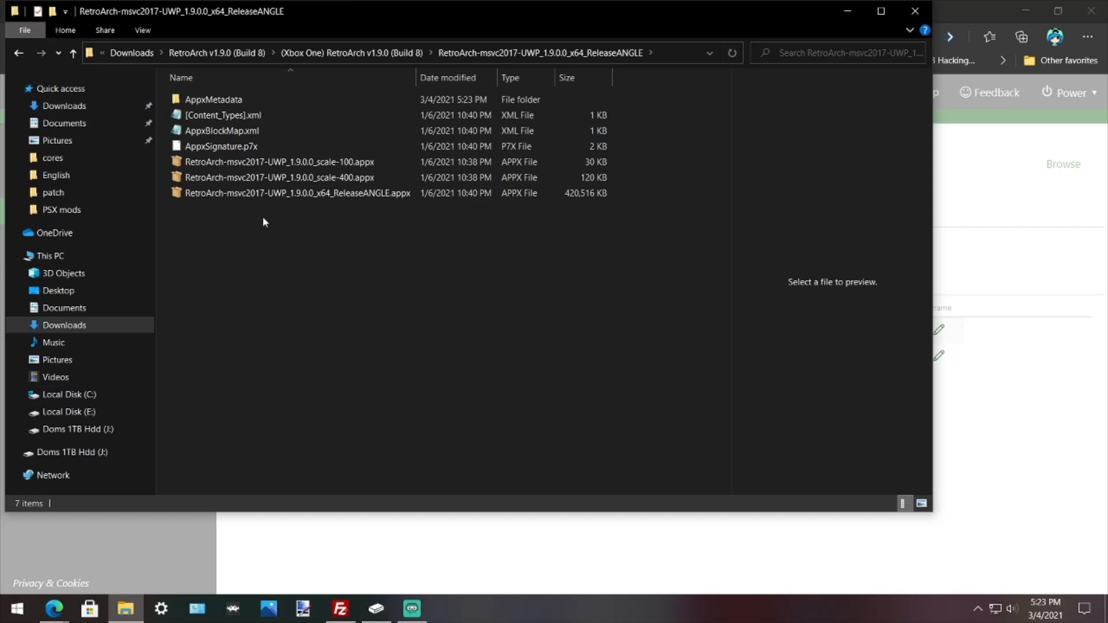
pyautogui.moveTo(242, 193)
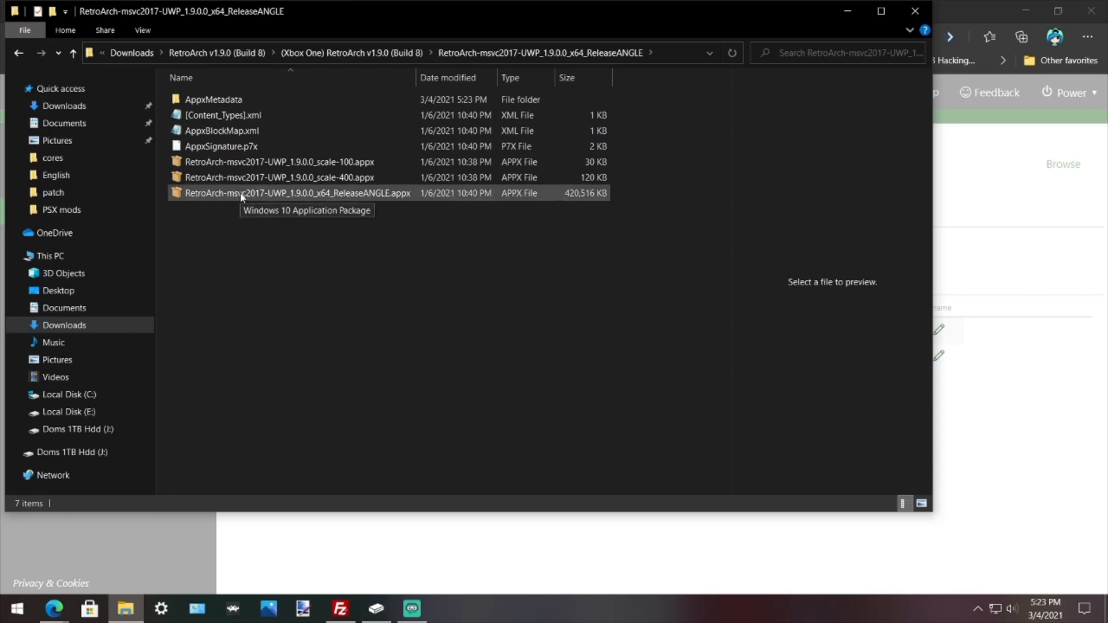
pyautogui.rightClick(297, 193)
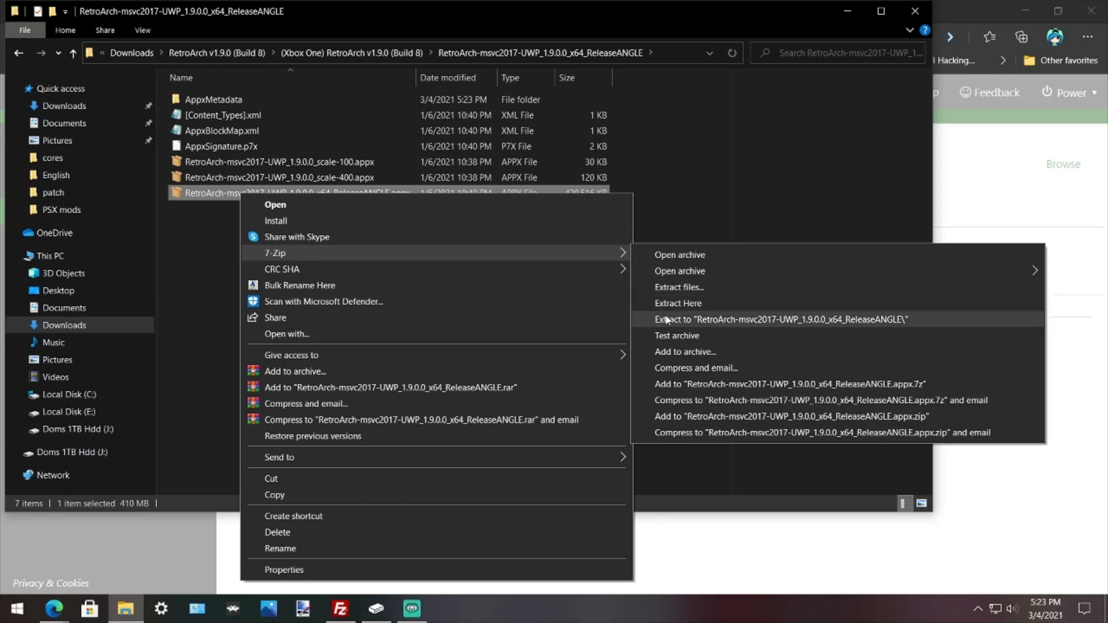
pyautogui.click(777, 318)
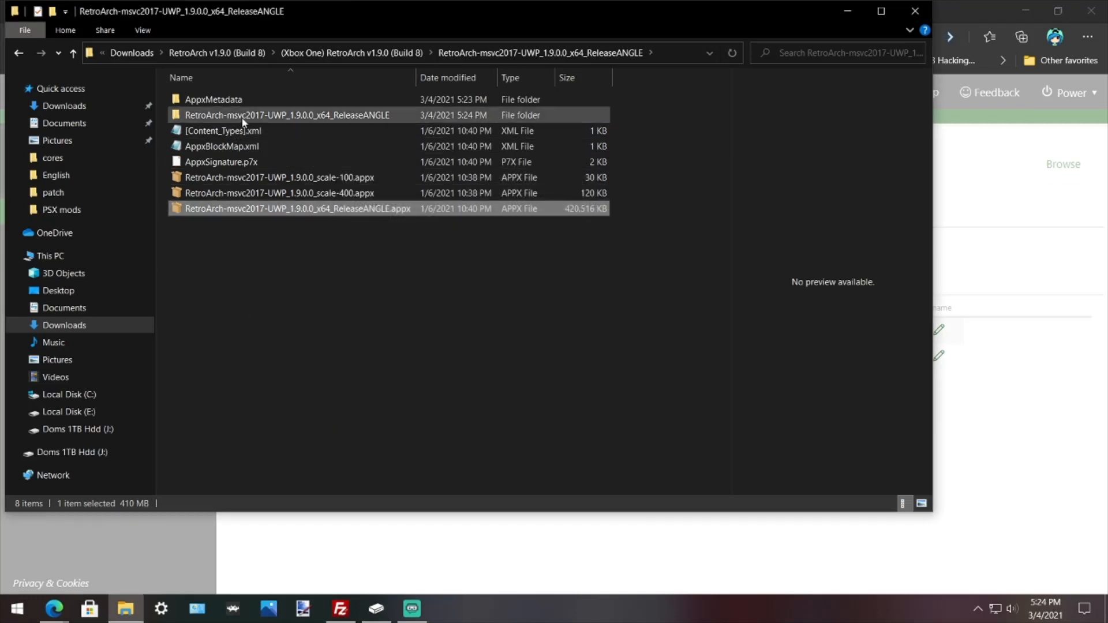
# Copy Build 8's dolphin_libretro.dll into the Xbox share's cores folder, replacing the existing file
pyautogui.doubleClick(287, 114)
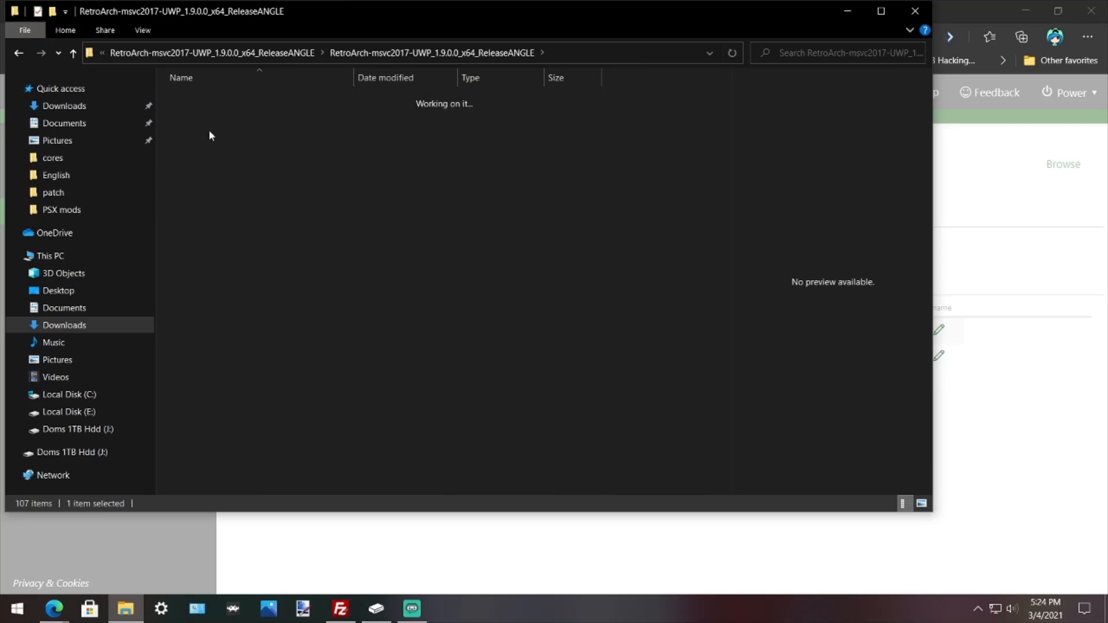
pyautogui.doubleClick(53, 157)
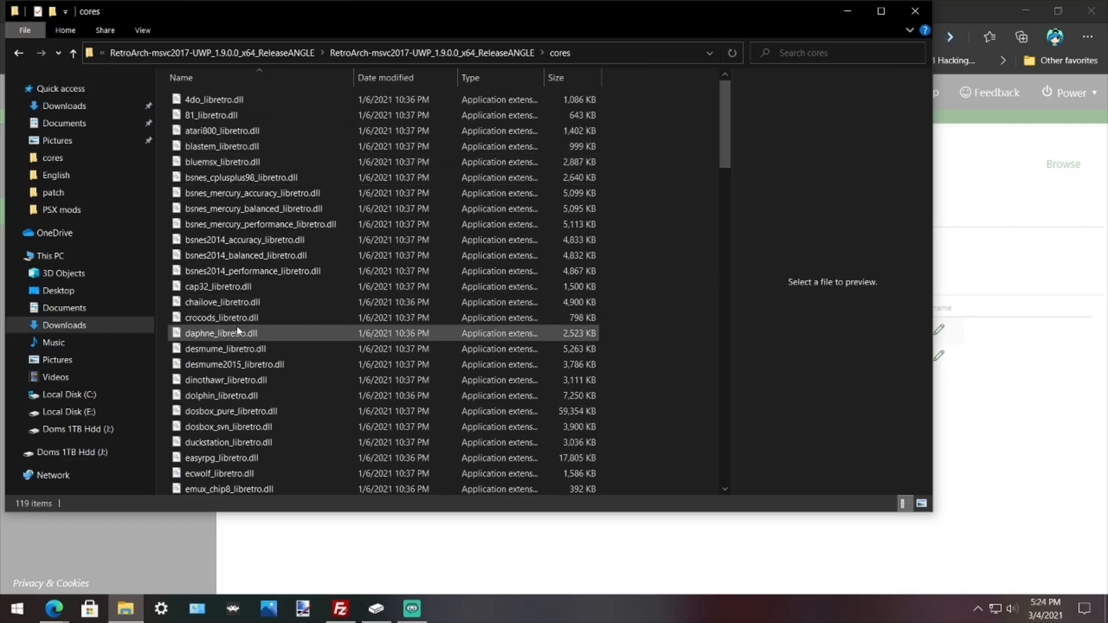
pyautogui.rightClick(221, 395)
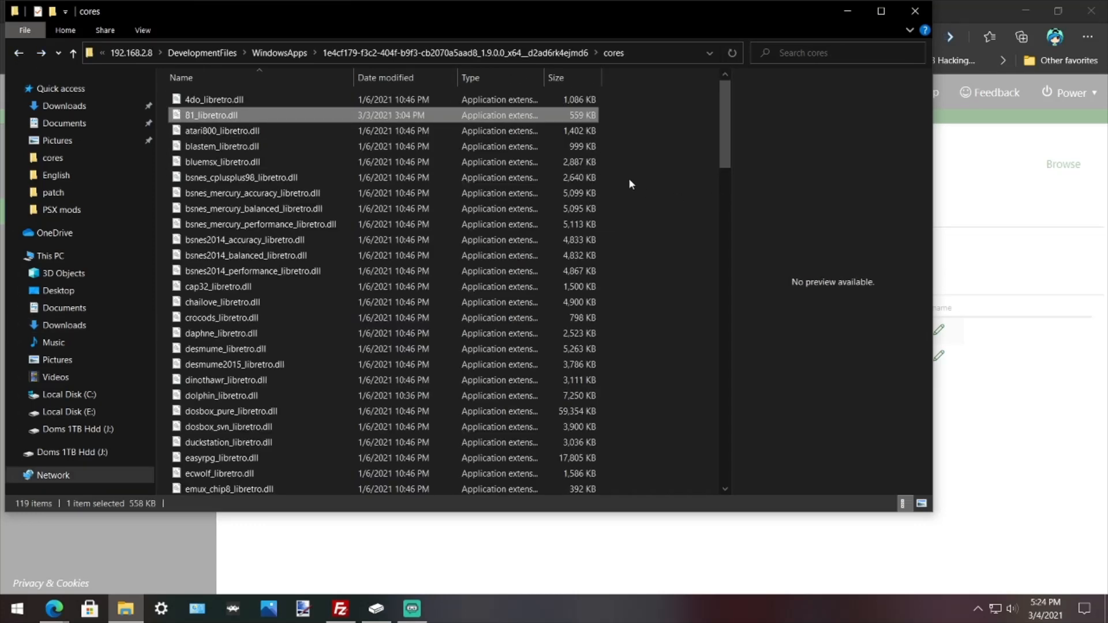
pyautogui.rightClick(629, 184)
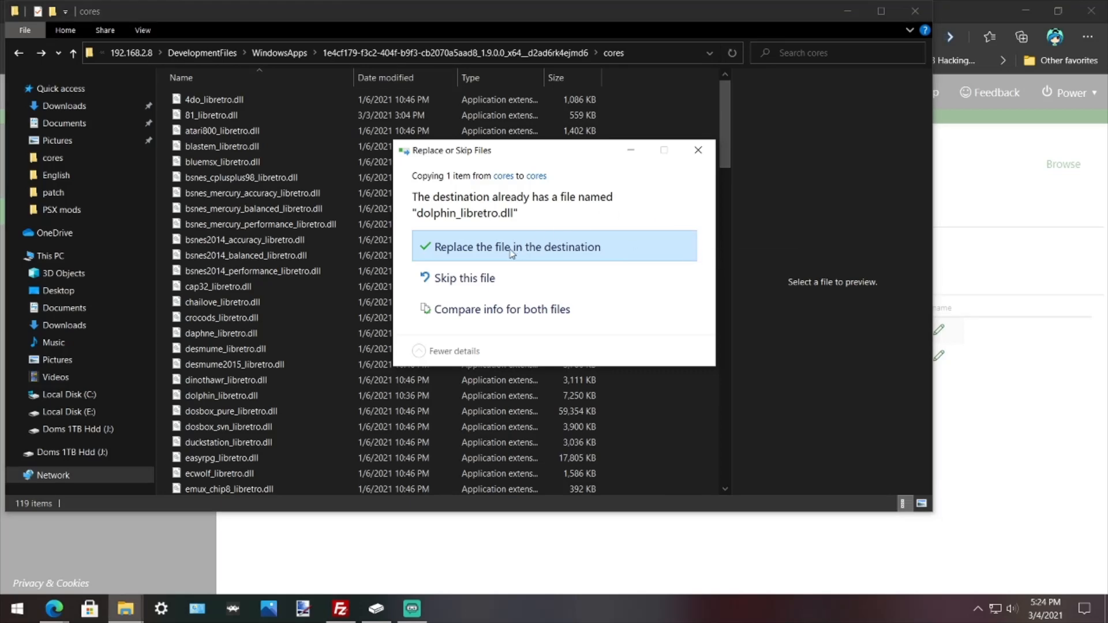
pyautogui.click(518, 246)
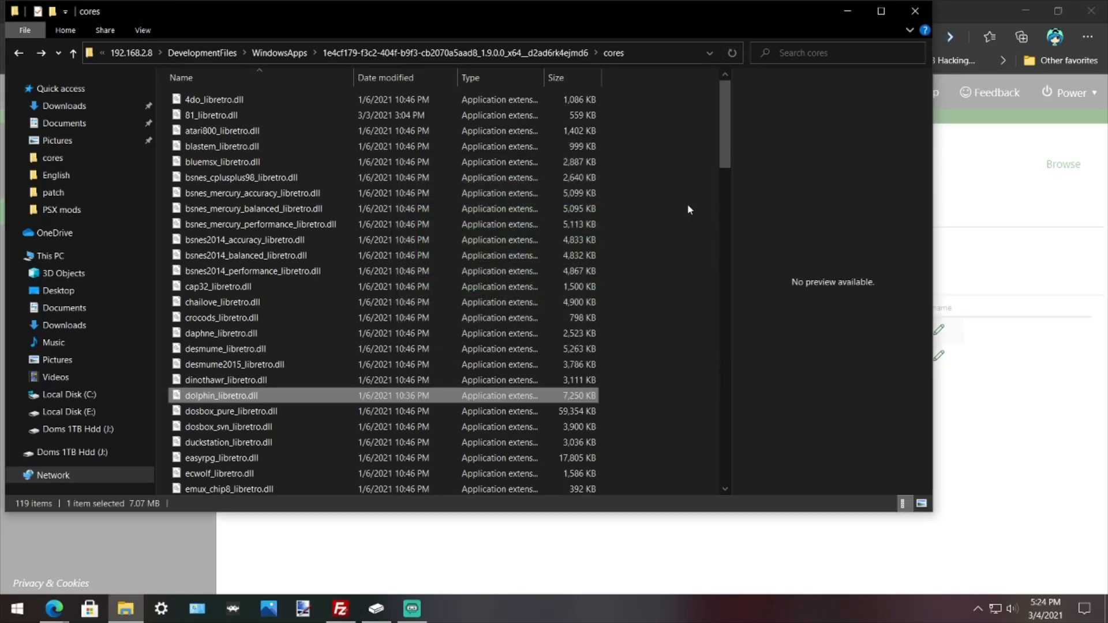
pyautogui.moveTo(672, 238)
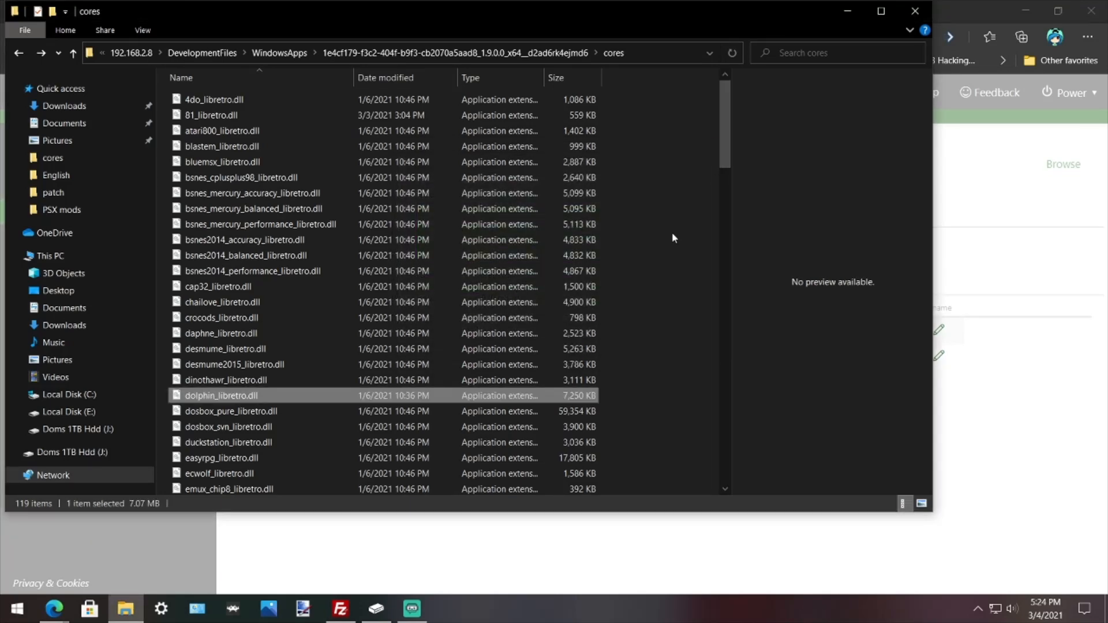
pyautogui.moveTo(662, 253)
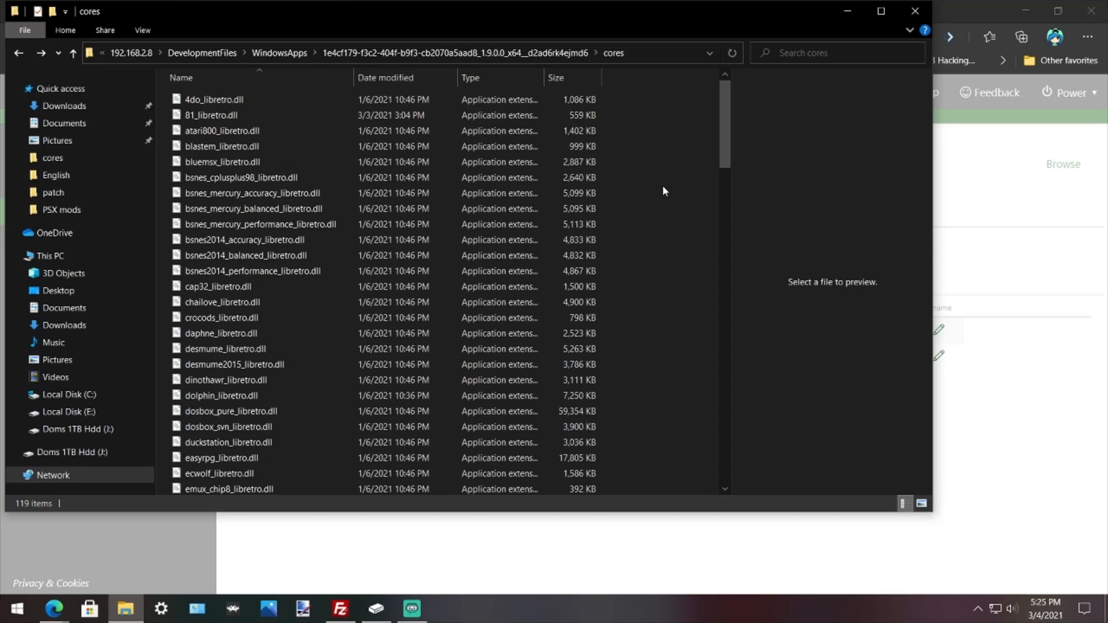
pyautogui.moveTo(668, 180)
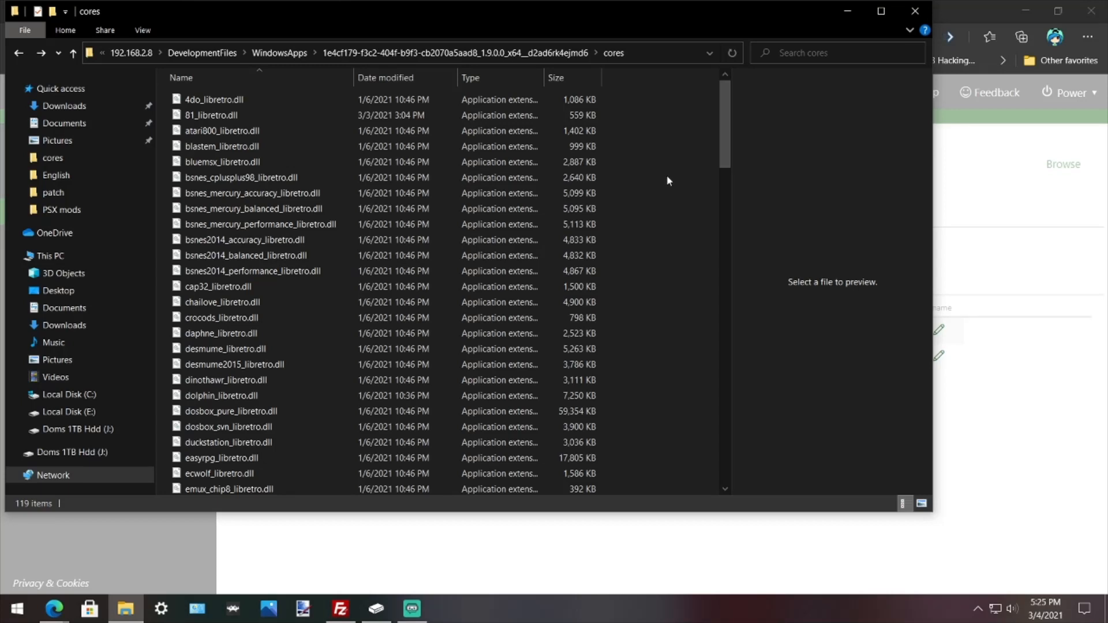
pyautogui.moveTo(445, 575)
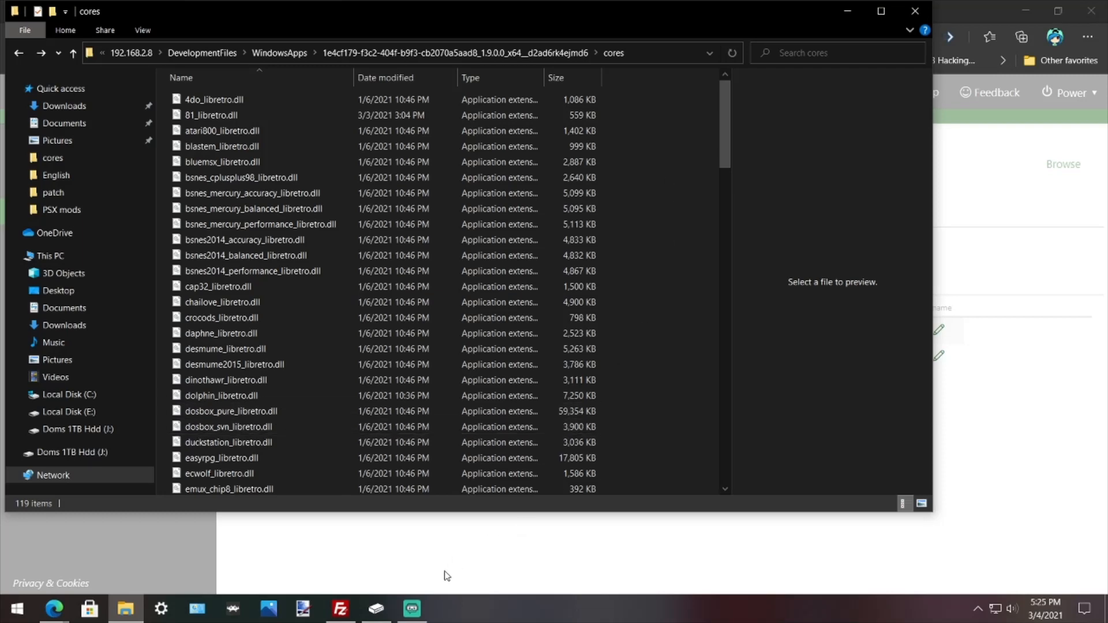